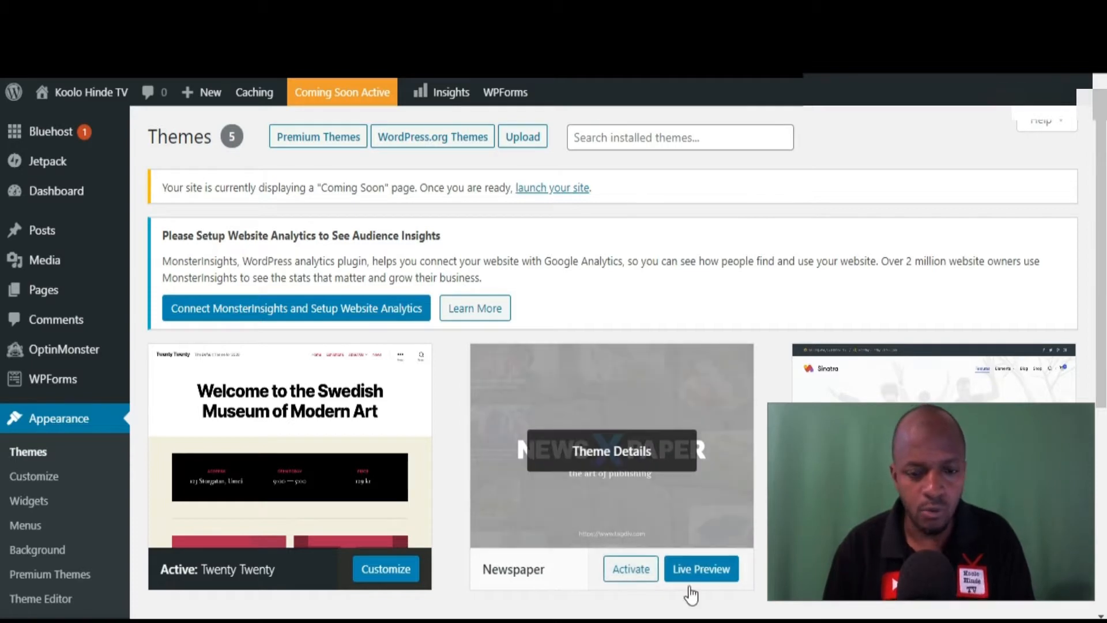
Launch File Manager from cPanel's Files section, showing the home directory
{"action": "scroll", "scroll_direction": "down", "scroll_amount": 3}
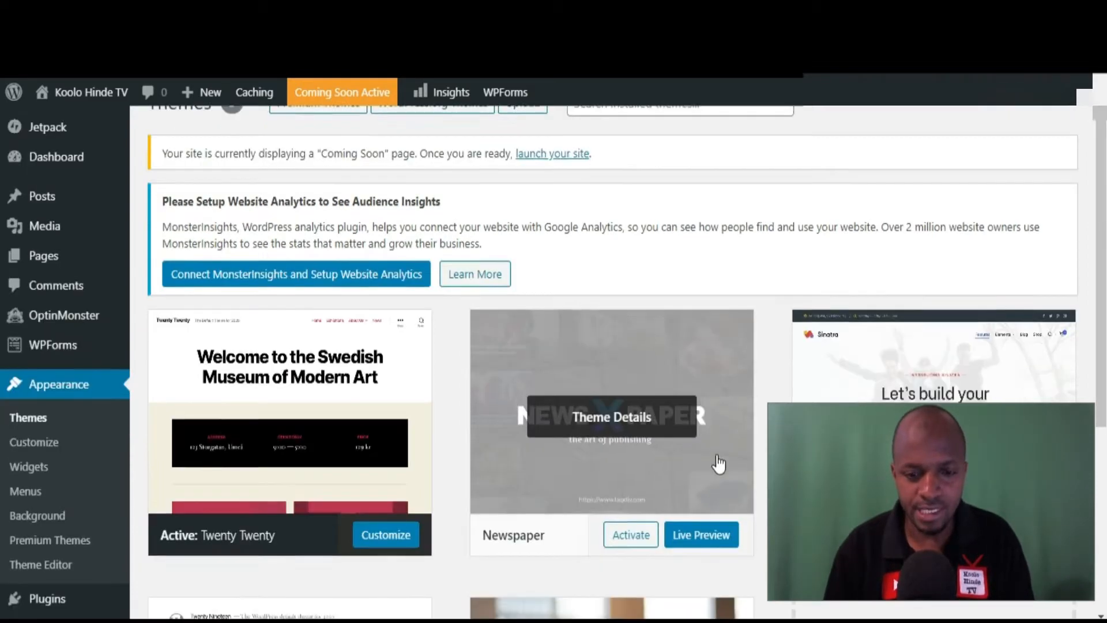
{"action": "scroll", "scroll_direction": "down", "scroll_amount": 3}
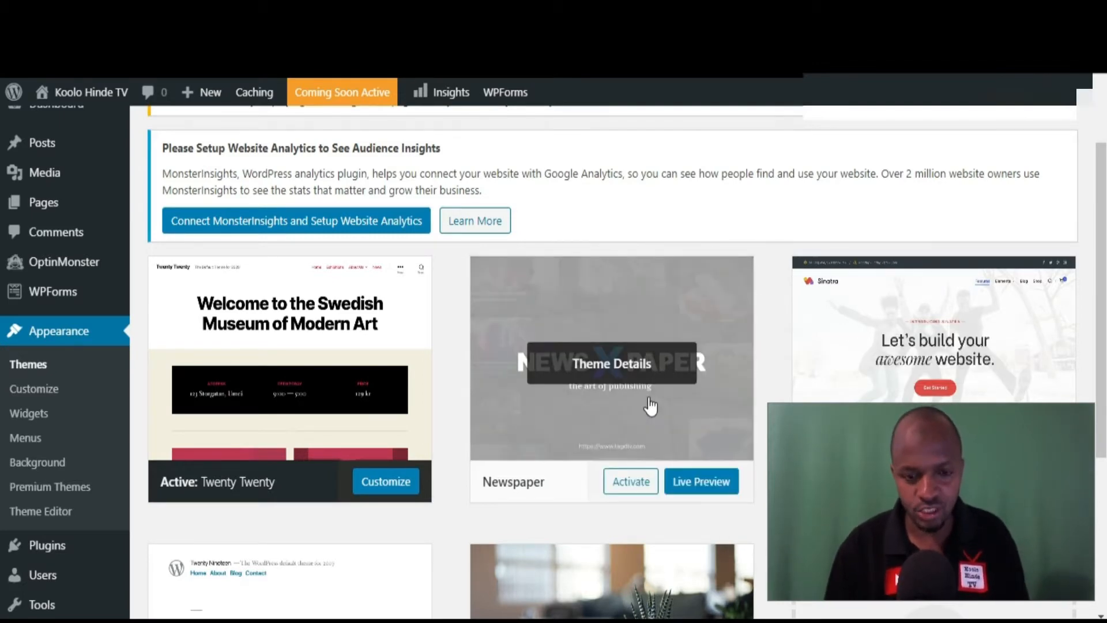
{"action": "mouse_move", "coordinate": [741, 587]}
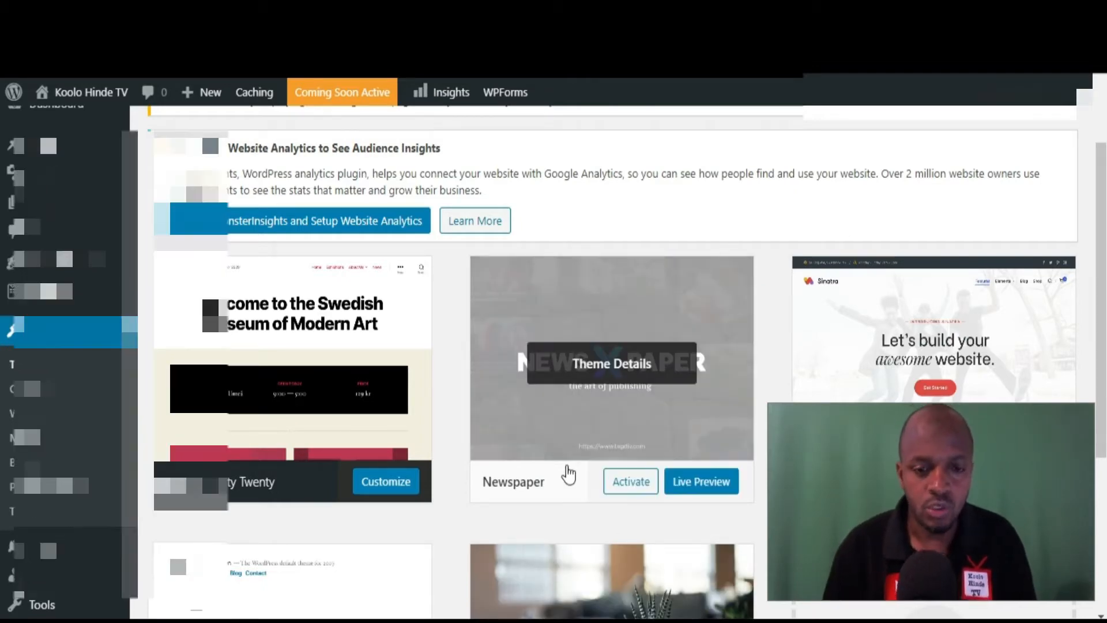
{"action": "mouse_move", "coordinate": [567, 475]}
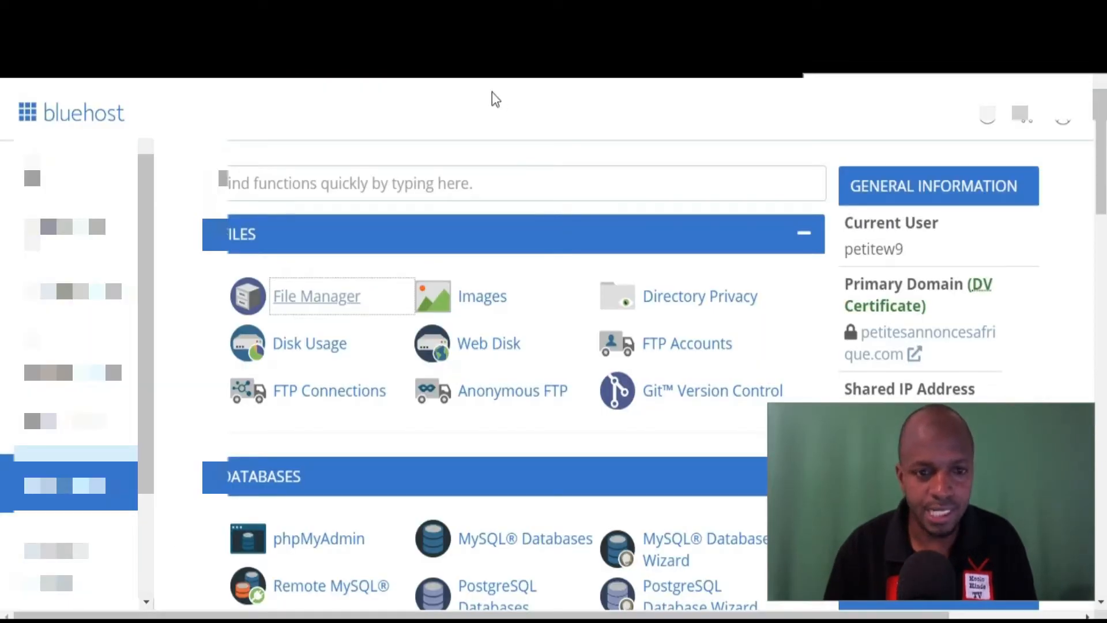
{"action": "mouse_move", "coordinate": [453, 432]}
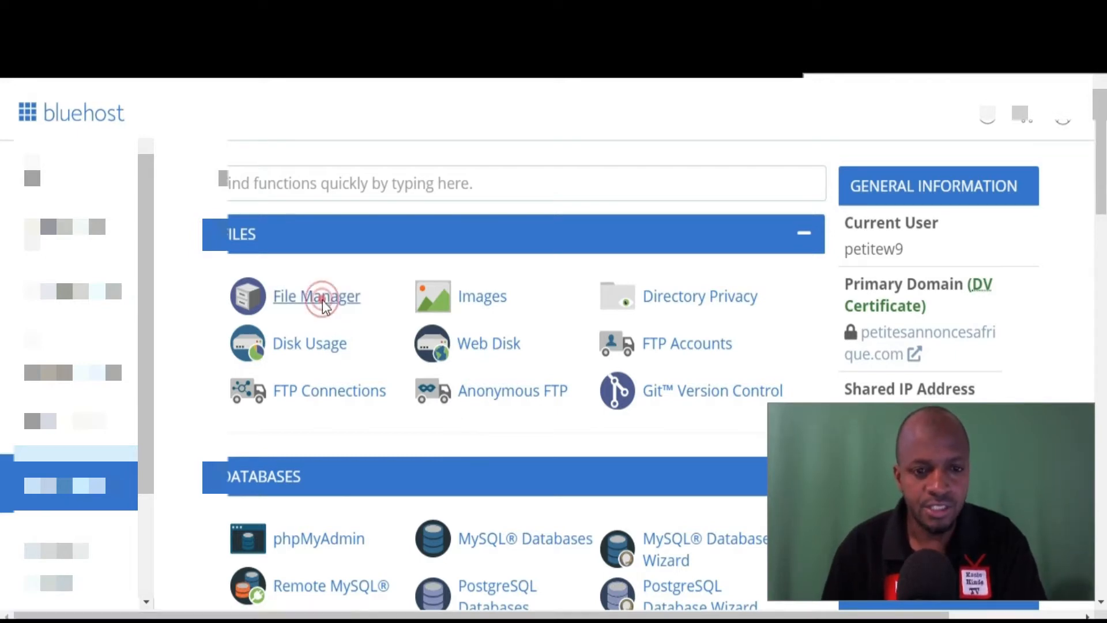
{"action": "left_click", "coordinate": [316, 296]}
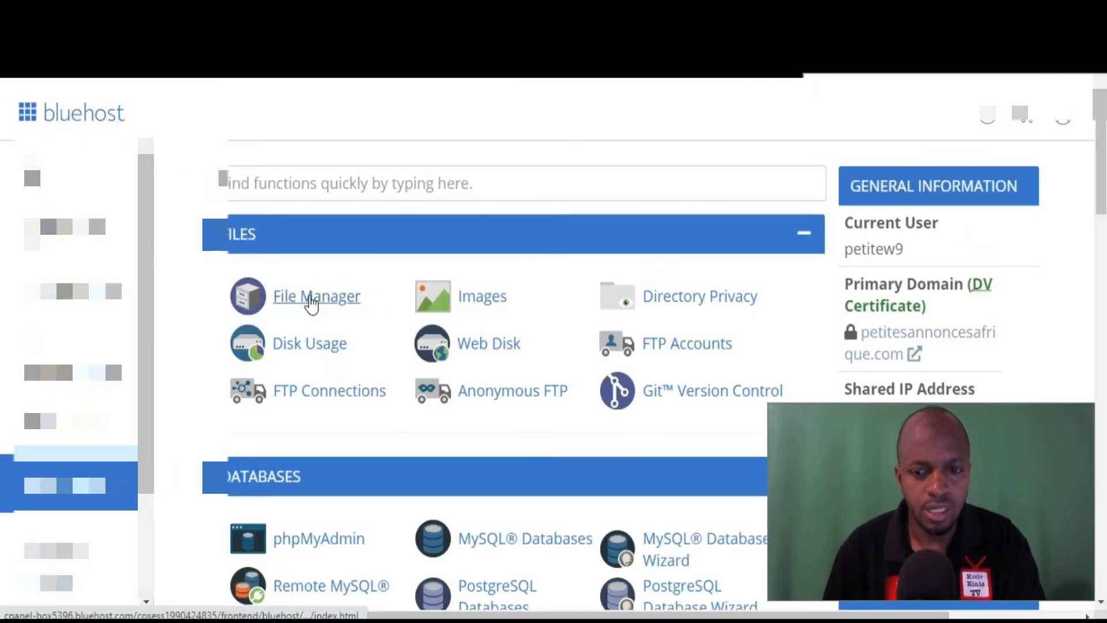
{"action": "left_click", "coordinate": [316, 296]}
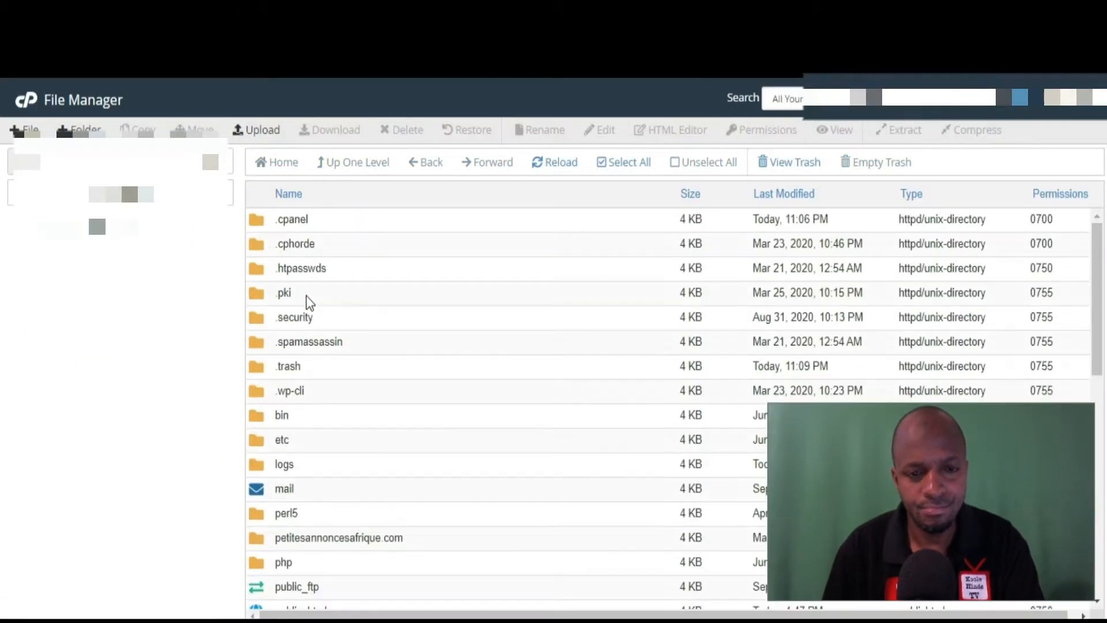
Navigate into public_html > koolohindetv > wp-content > themes, listing Newspaper, sinatra and the Twenty themes
{"action": "scroll", "scroll_direction": "down", "scroll_amount": 3}
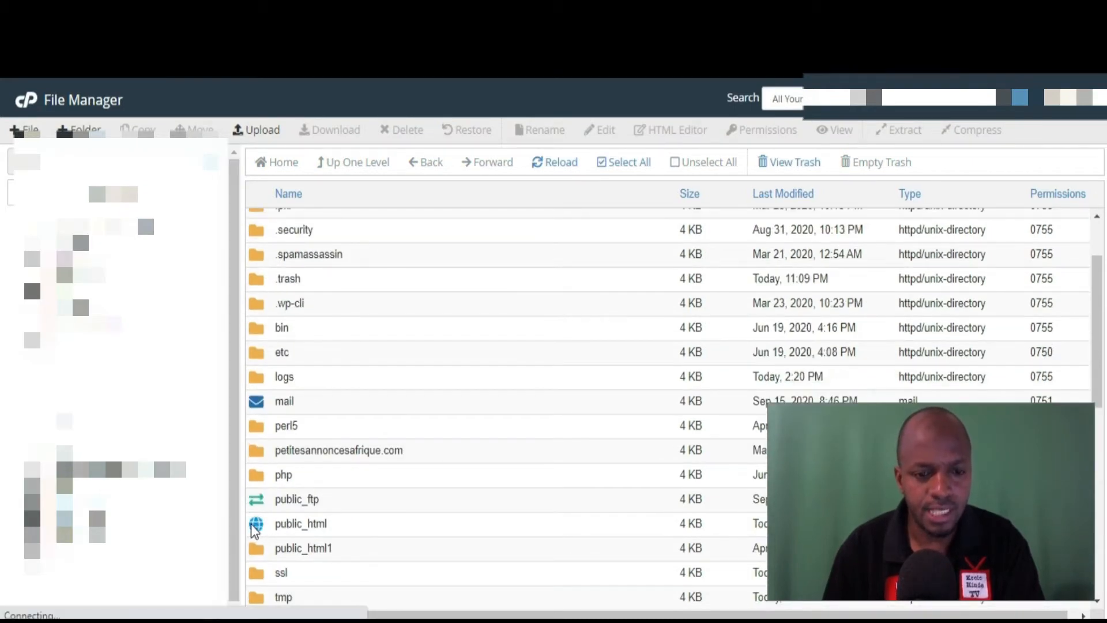
{"action": "double_click", "coordinate": [300, 523]}
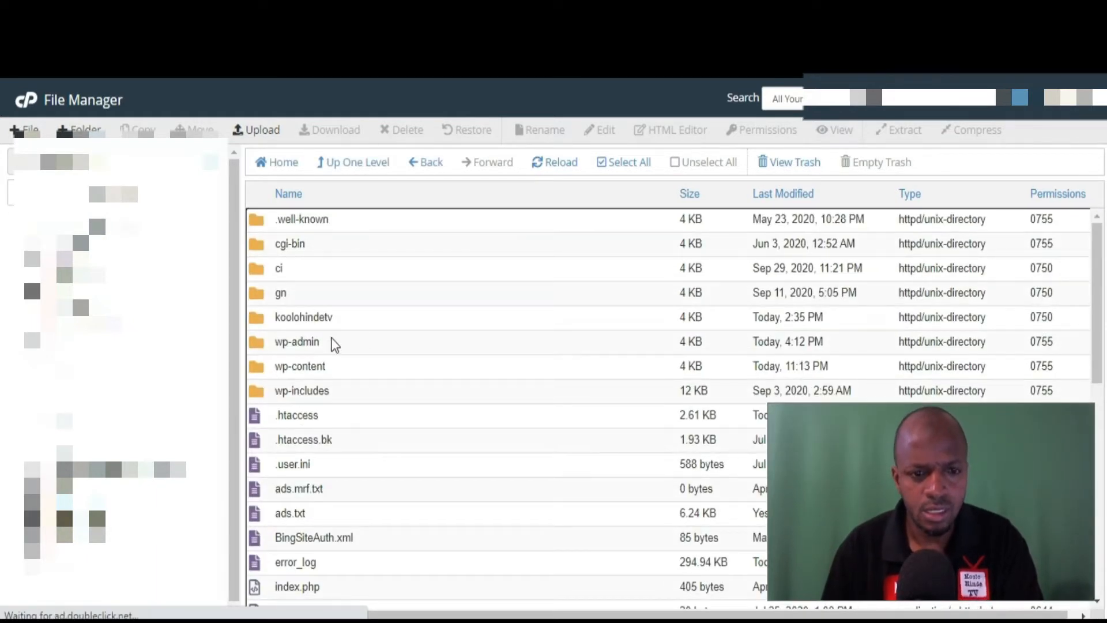
{"action": "mouse_move", "coordinate": [259, 327]}
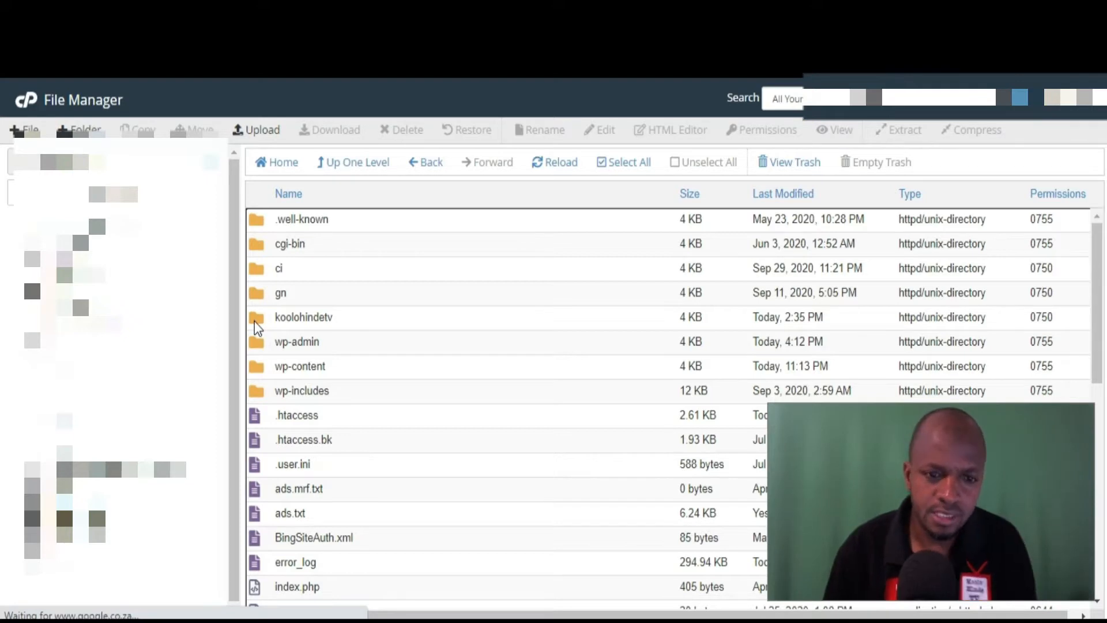
{"action": "double_click", "coordinate": [302, 317]}
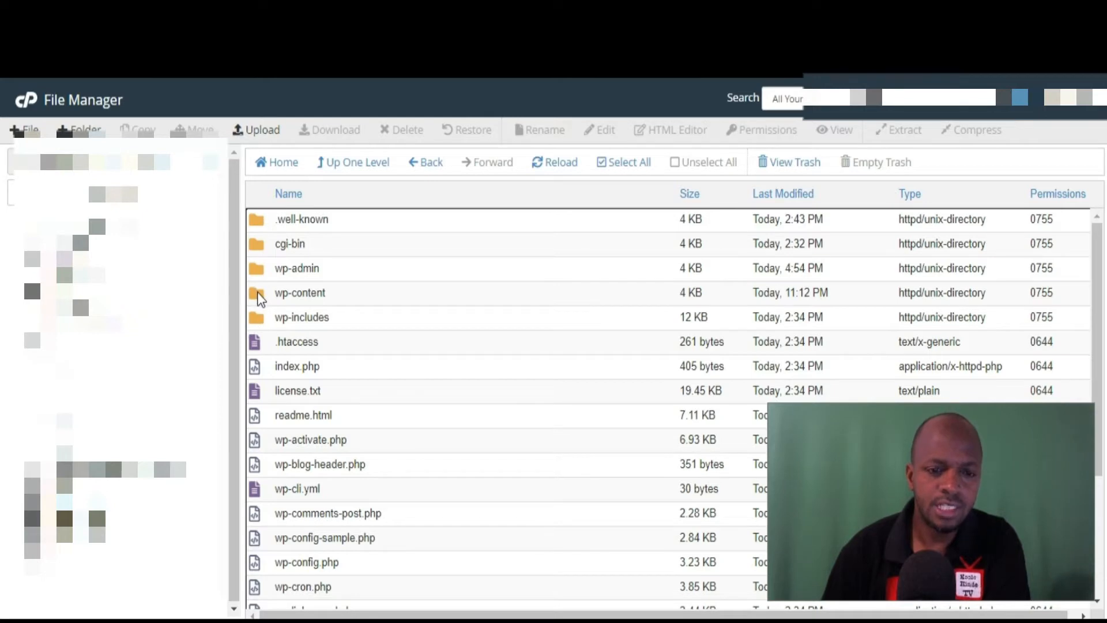
{"action": "double_click", "coordinate": [299, 293]}
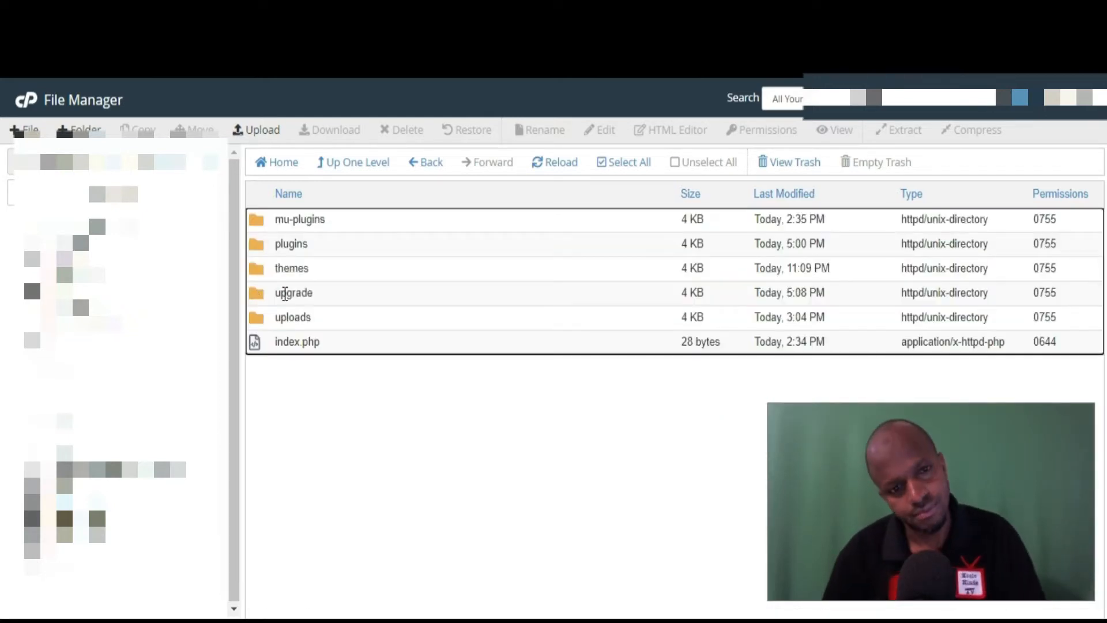
{"action": "left_click", "coordinate": [292, 267]}
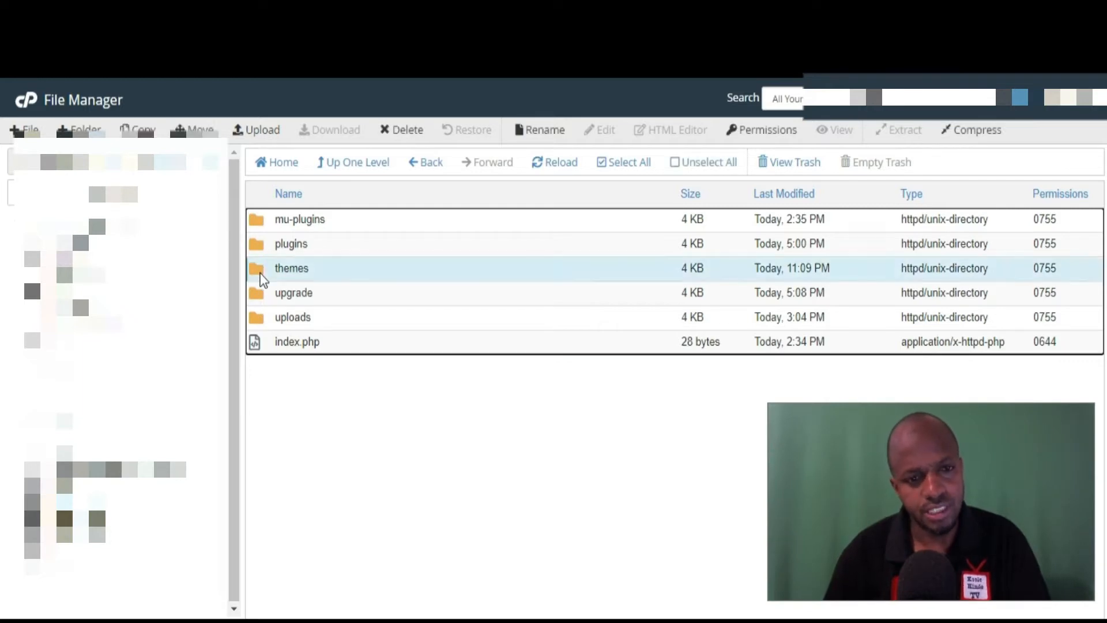
{"action": "double_click", "coordinate": [292, 267]}
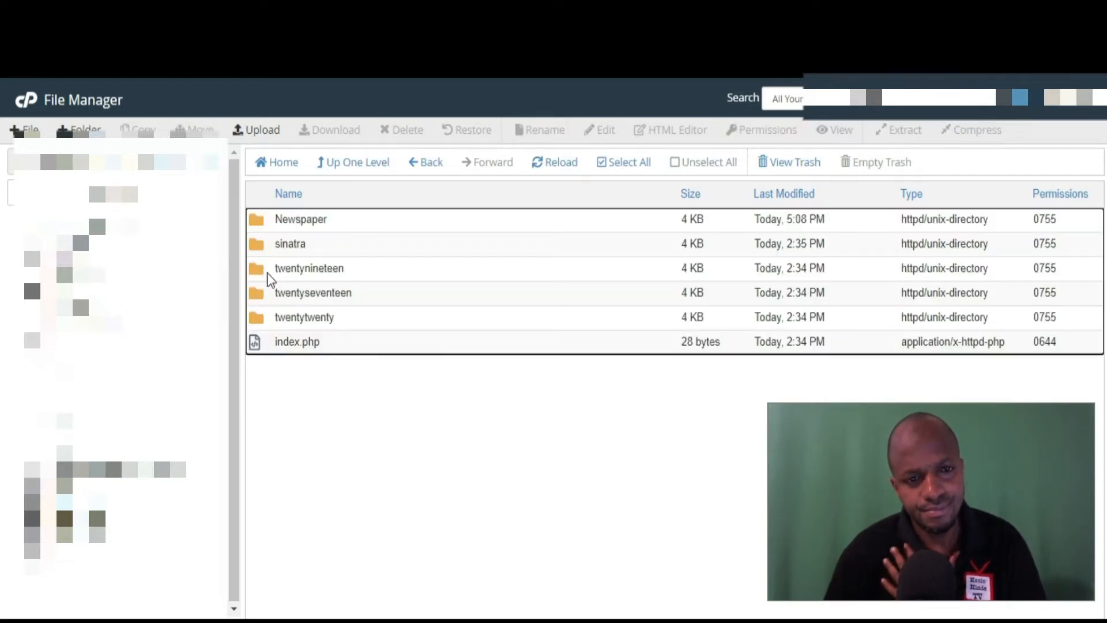
{"action": "mouse_move", "coordinate": [275, 227]}
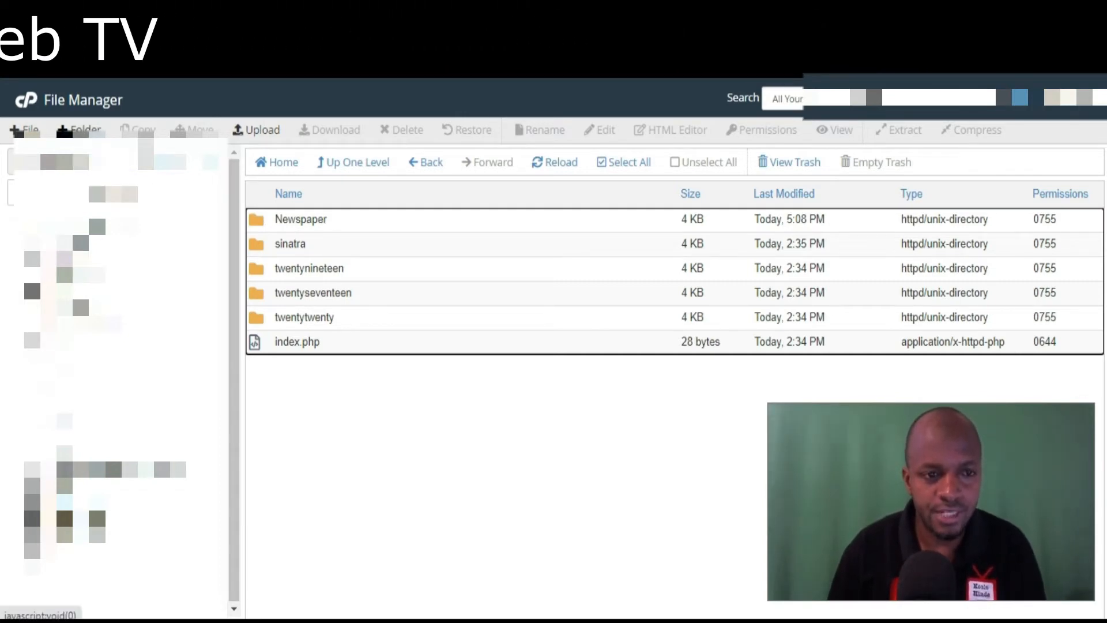
Start a new folder in themes and name it Newspaper-child via the autocomplete suggestion
{"action": "left_click", "coordinate": [82, 130]}
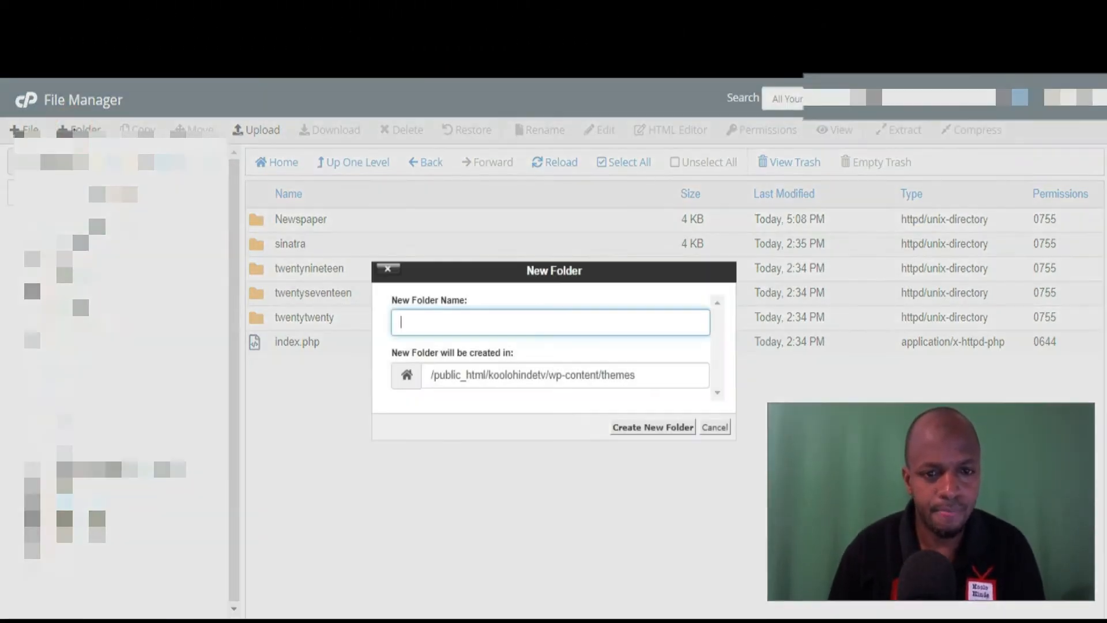
{"action": "left_click", "coordinate": [550, 323]}
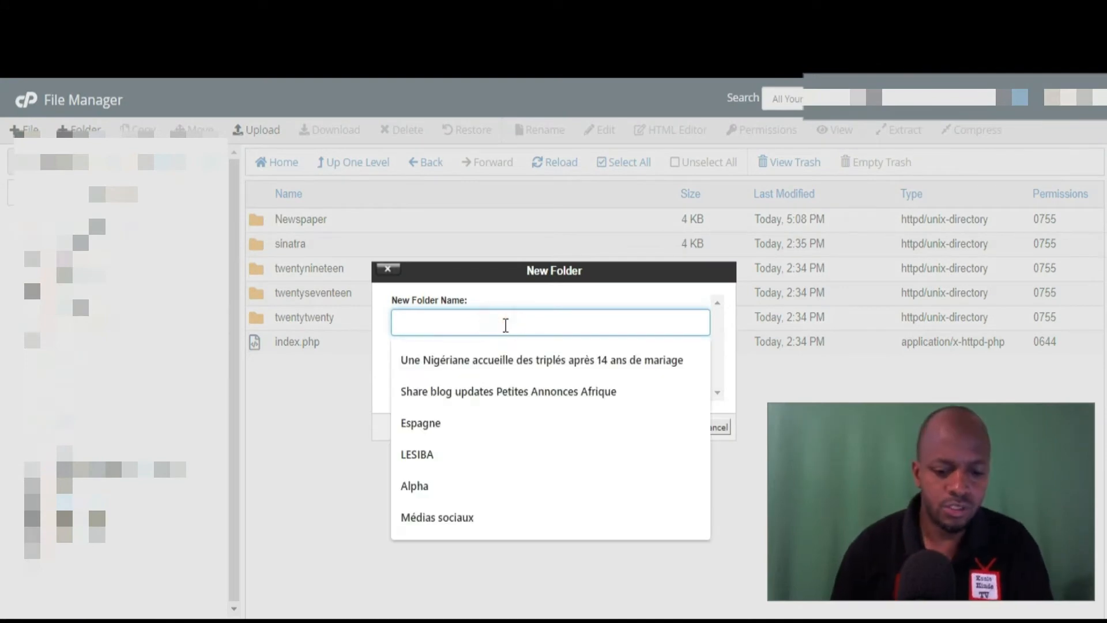
{"action": "type", "text": "New"}
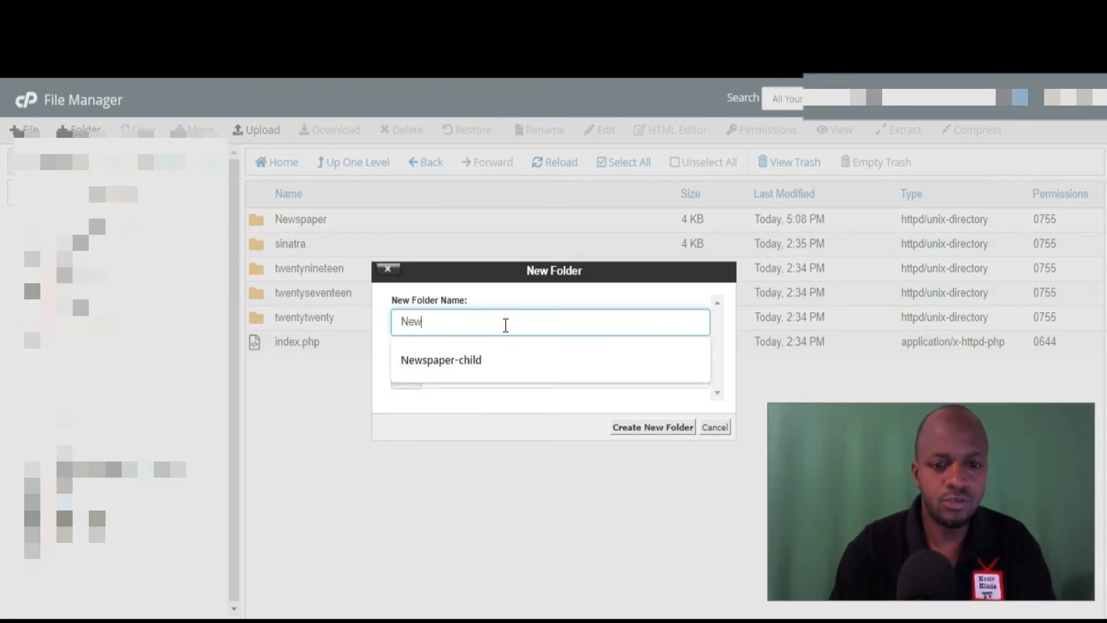
{"action": "type", "text": "sp"}
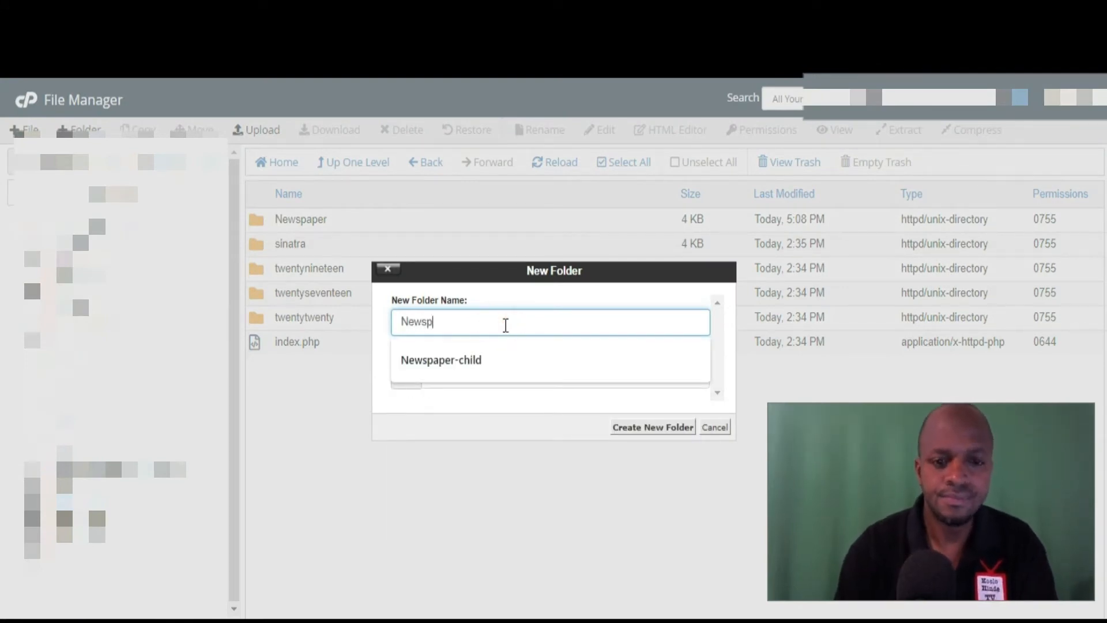
{"action": "type", "text": "aper"}
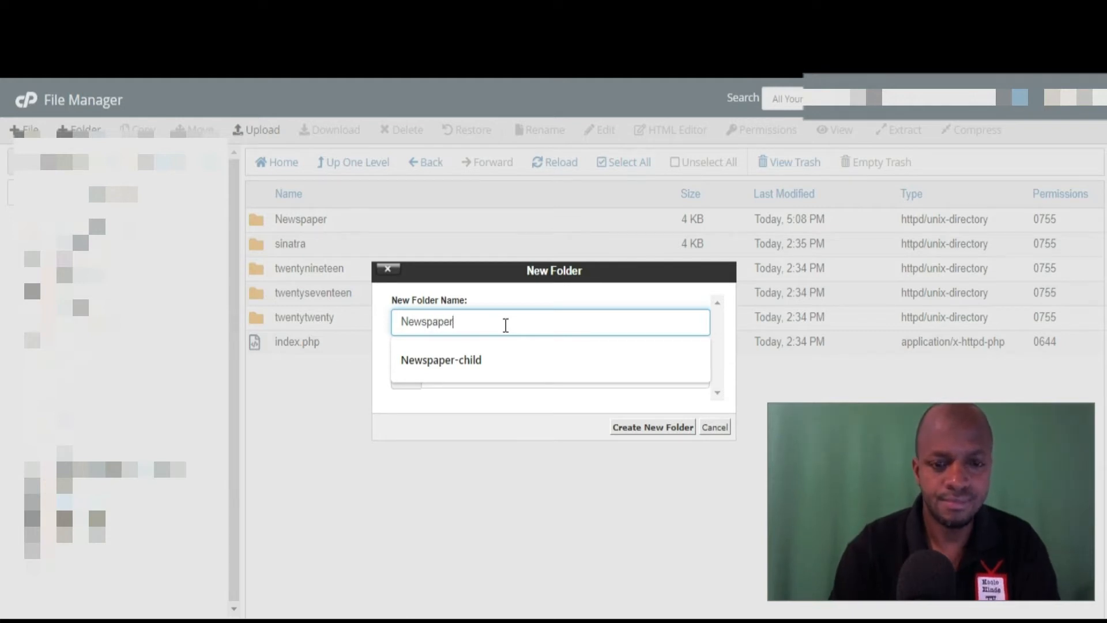
{"action": "type", "text": "-"}
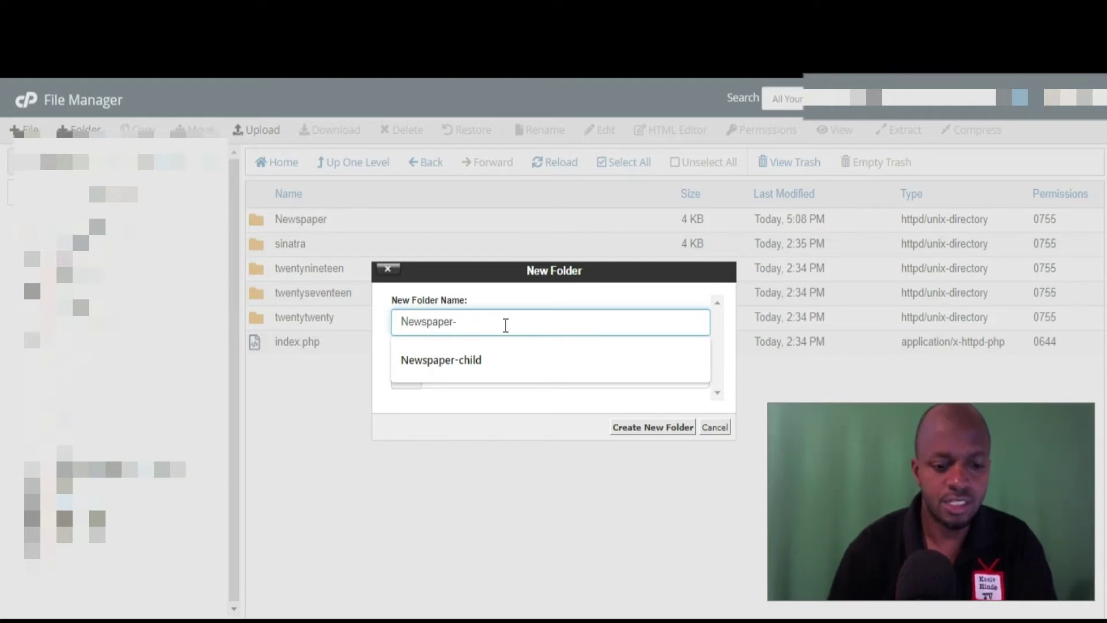
{"action": "type", "text": "chi"}
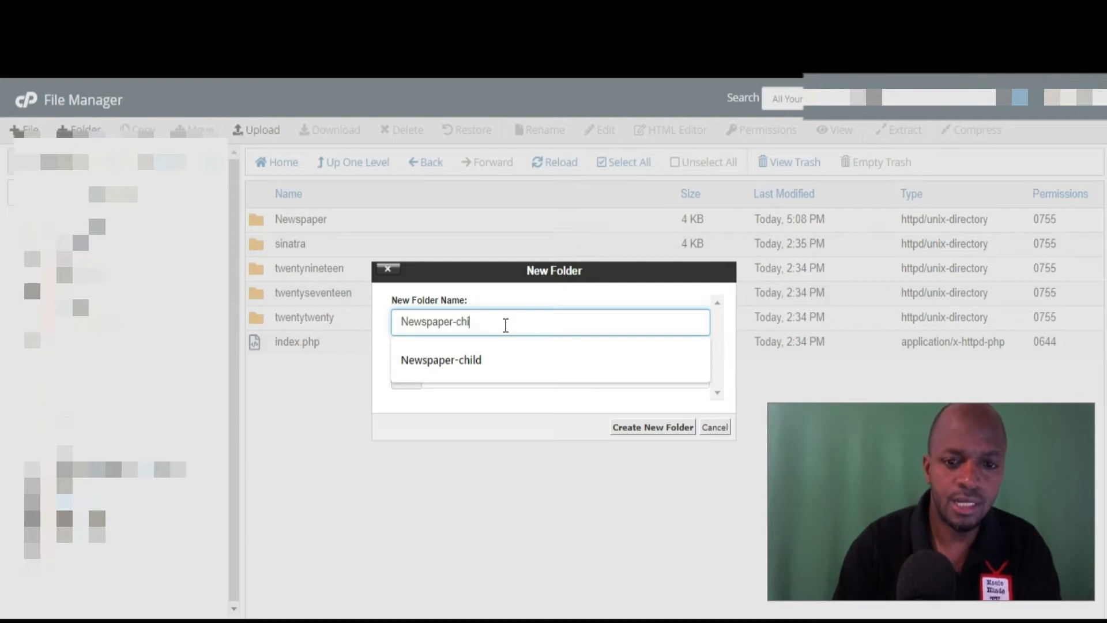
{"action": "left_click", "coordinate": [441, 360]}
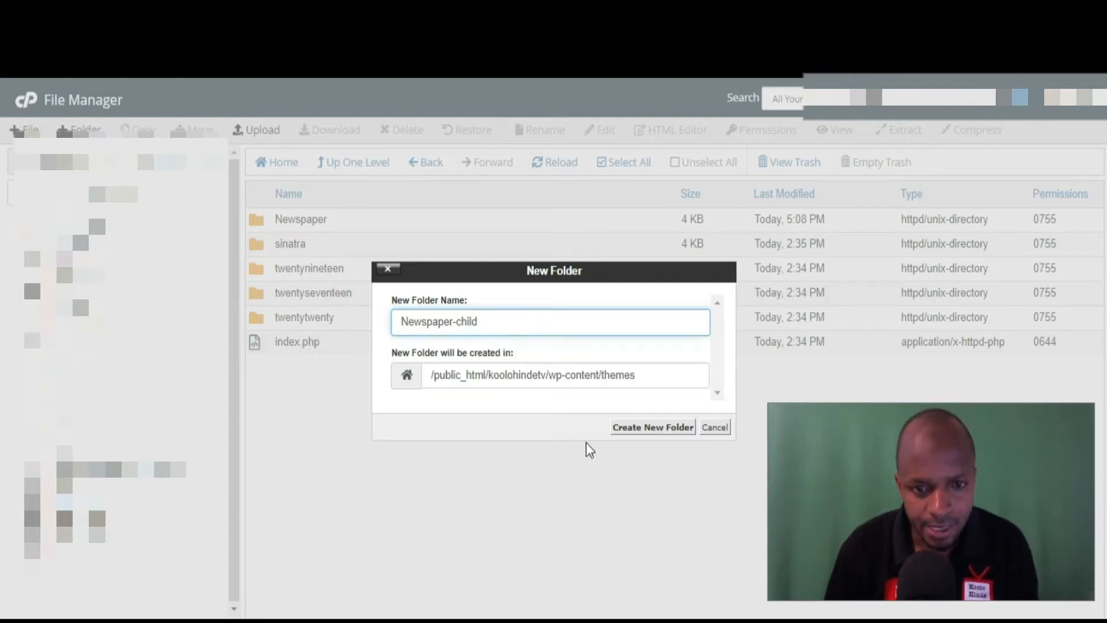
{"action": "mouse_move", "coordinate": [651, 430]}
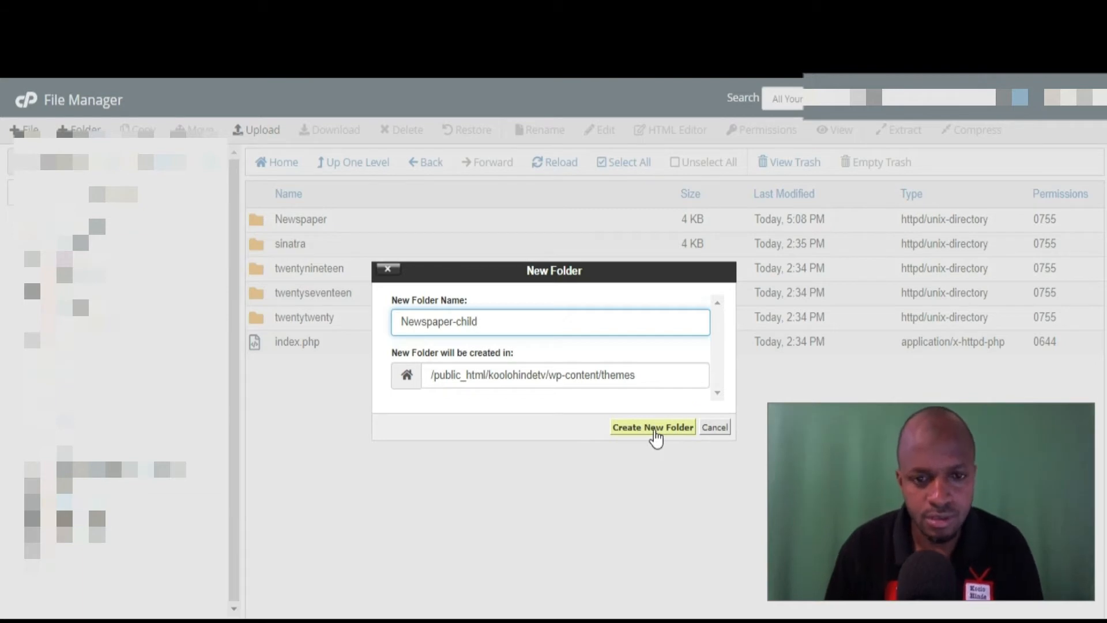
Create the Newspaper-child folder in wp-content/themes
{"action": "left_click", "coordinate": [652, 427]}
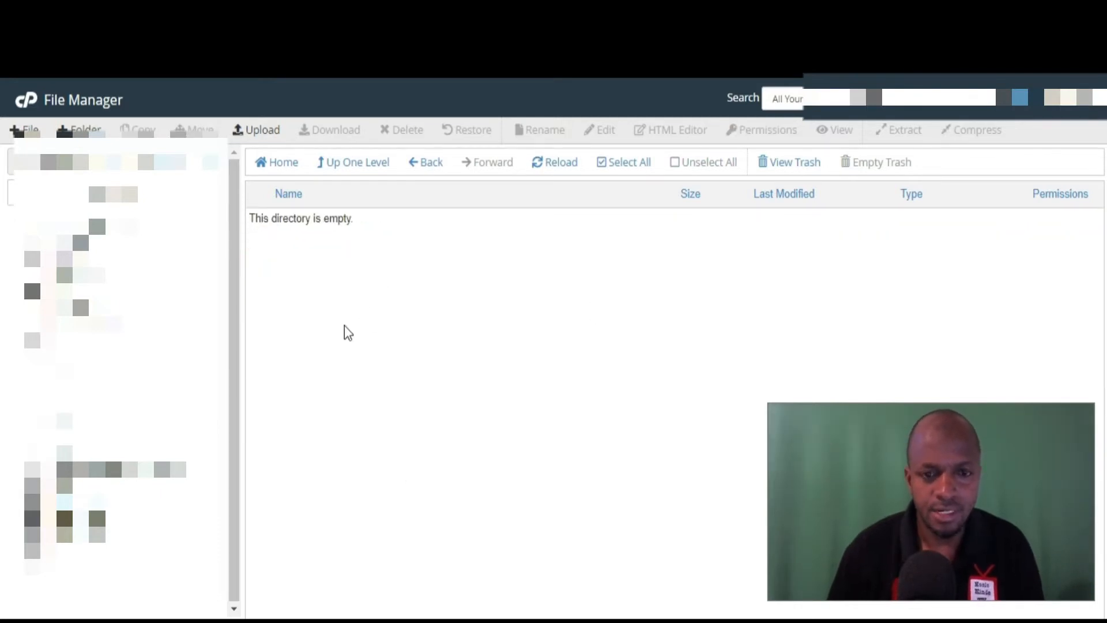
{"action": "mouse_move", "coordinate": [323, 563]}
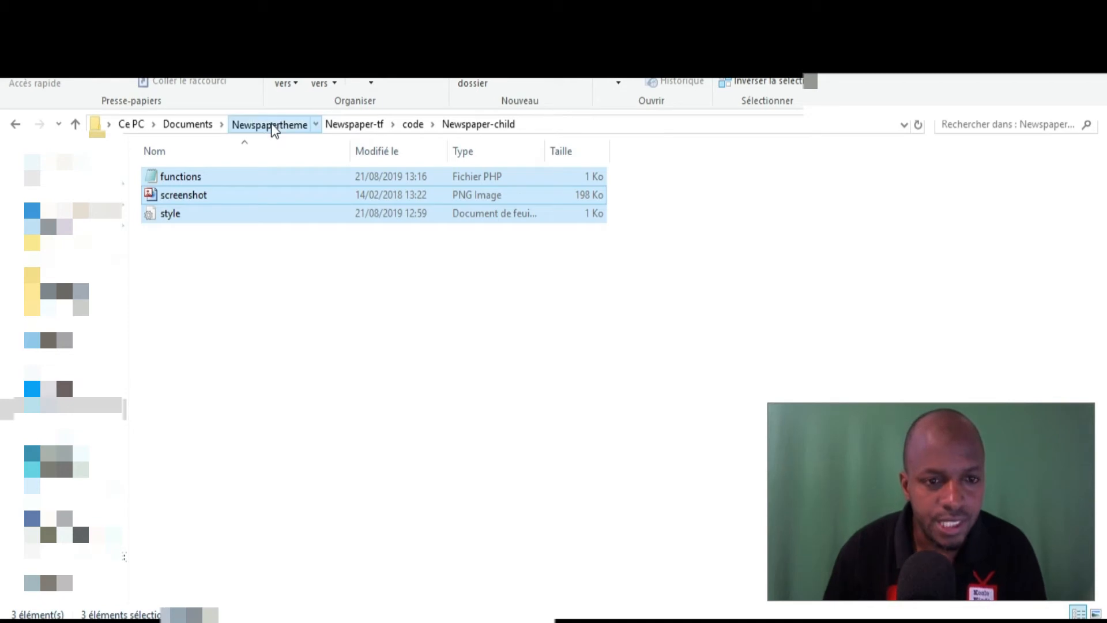
{"action": "left_click", "coordinate": [270, 124]}
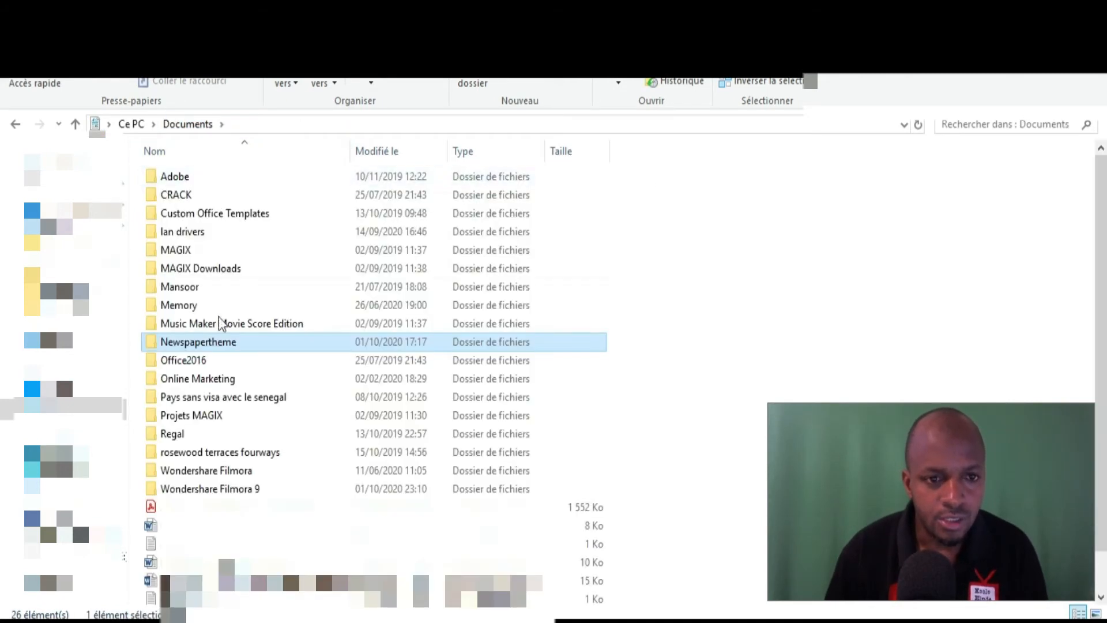
{"action": "double_click", "coordinate": [198, 342]}
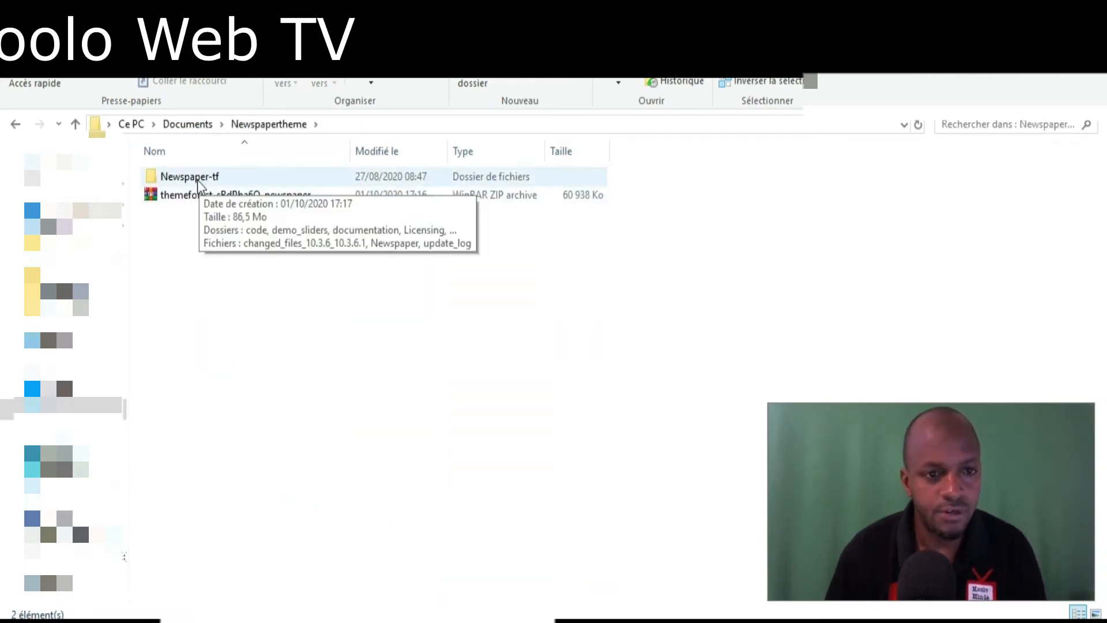
{"action": "left_click", "coordinate": [190, 178]}
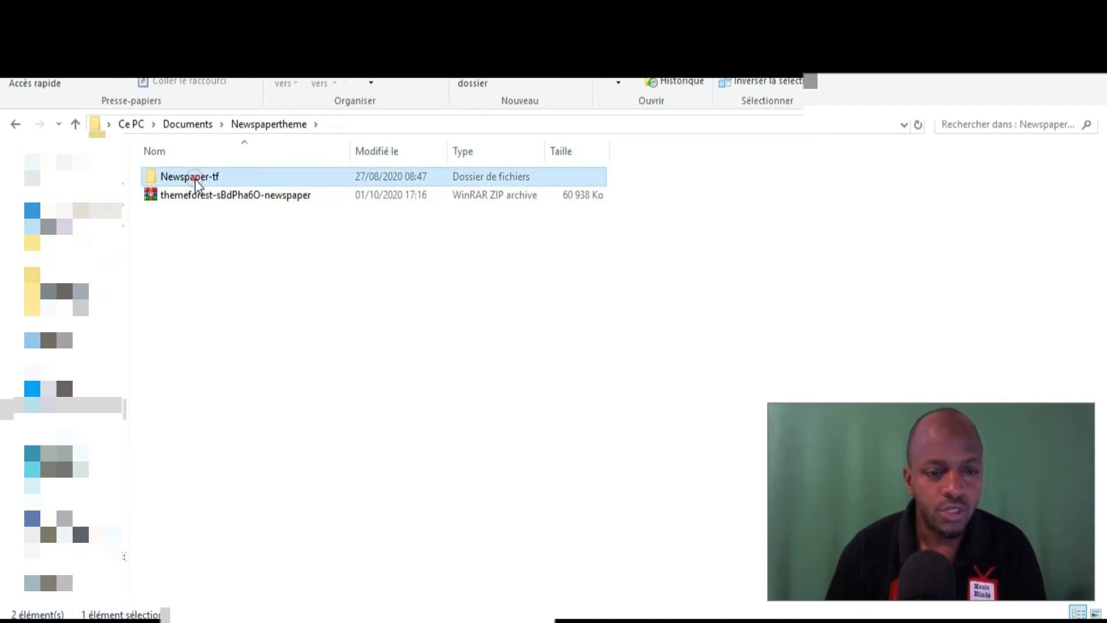
{"action": "double_click", "coordinate": [193, 177]}
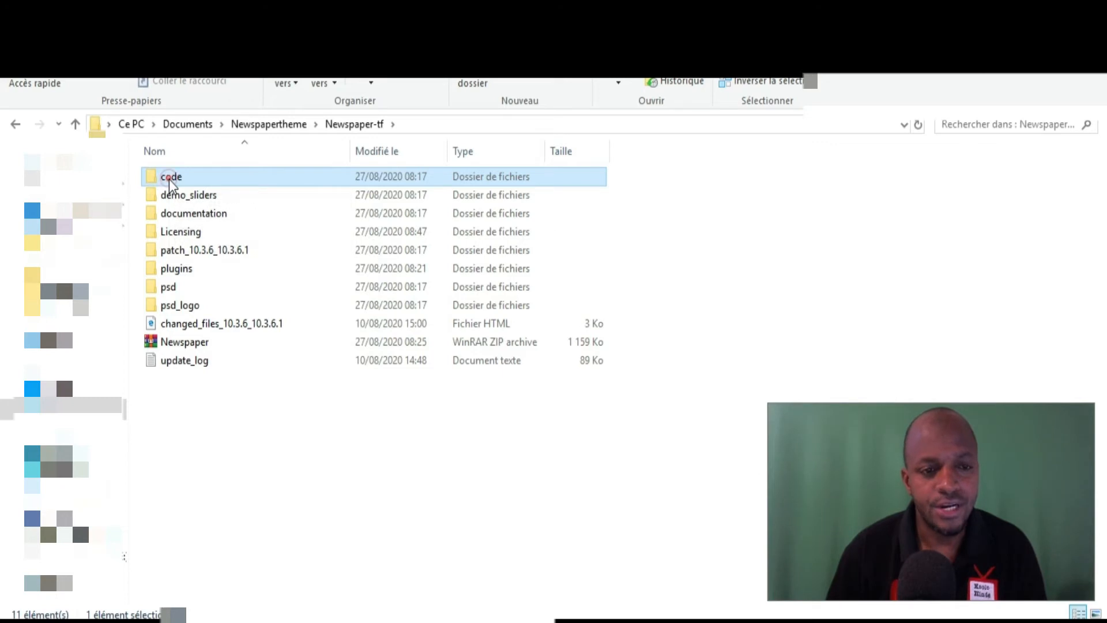
{"action": "double_click", "coordinate": [171, 177]}
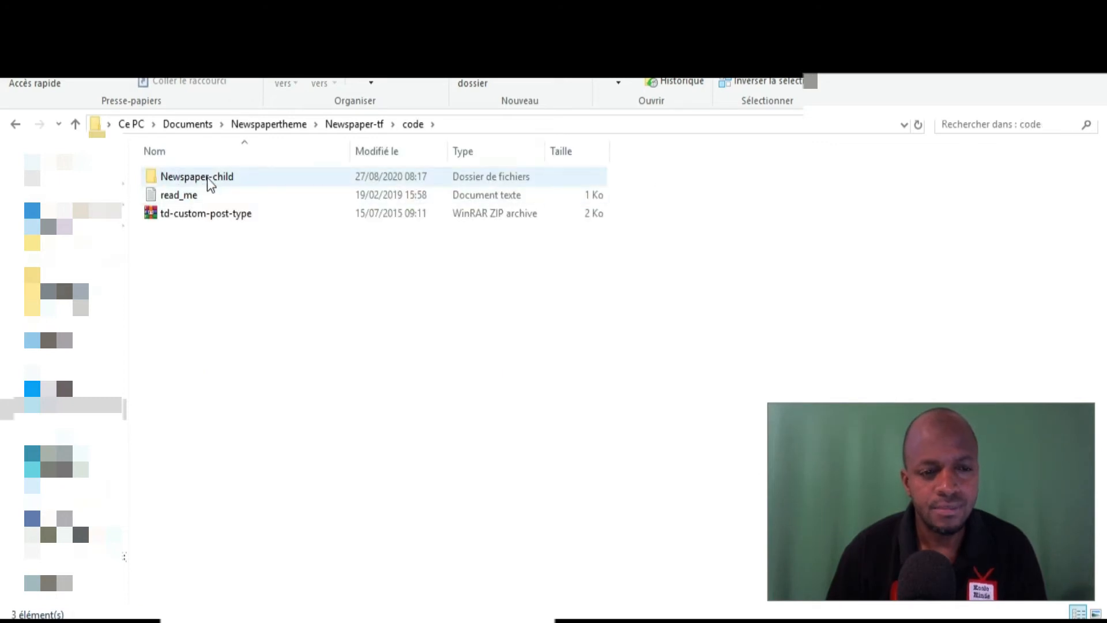
{"action": "left_click", "coordinate": [196, 176]}
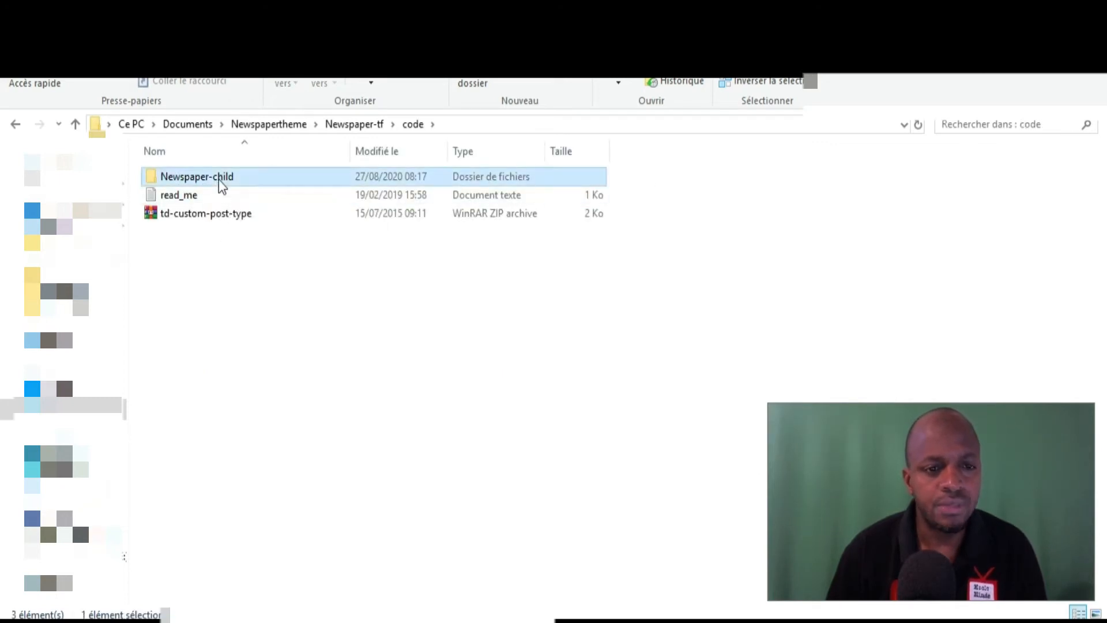
{"action": "double_click", "coordinate": [196, 176]}
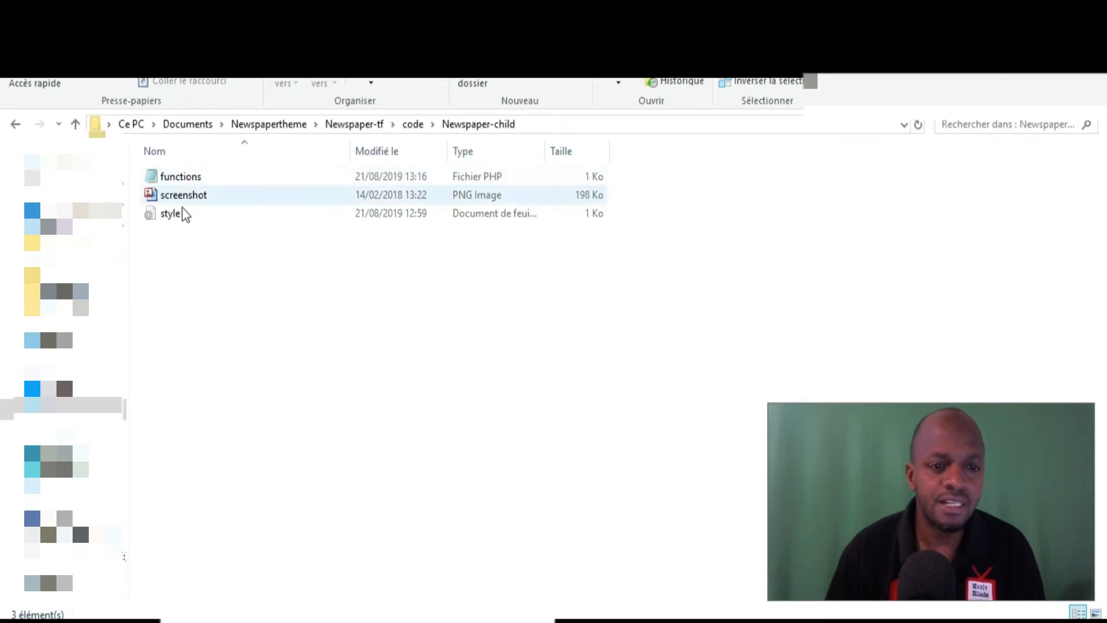
{"action": "left_click", "coordinate": [227, 278]}
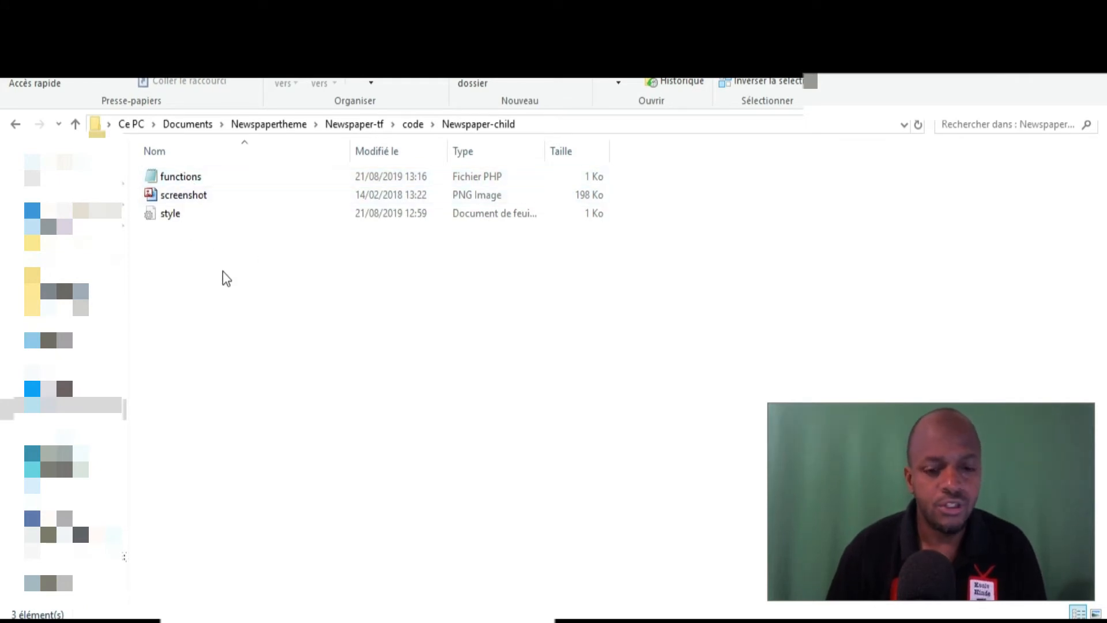
{"action": "mouse_move", "coordinate": [339, 463]}
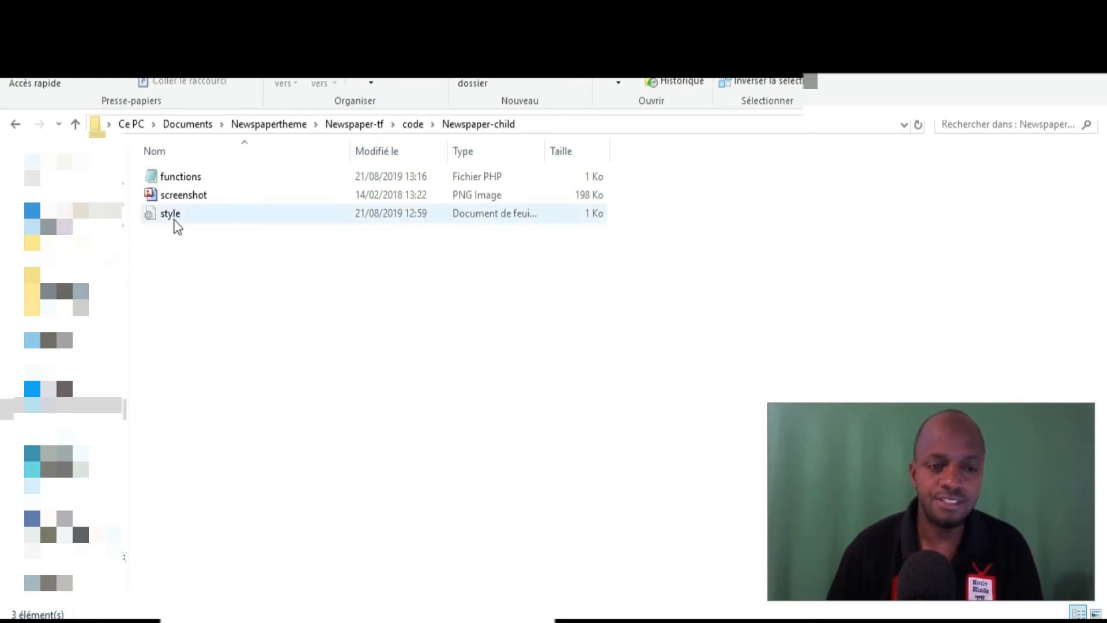
{"action": "mouse_move", "coordinate": [196, 195]}
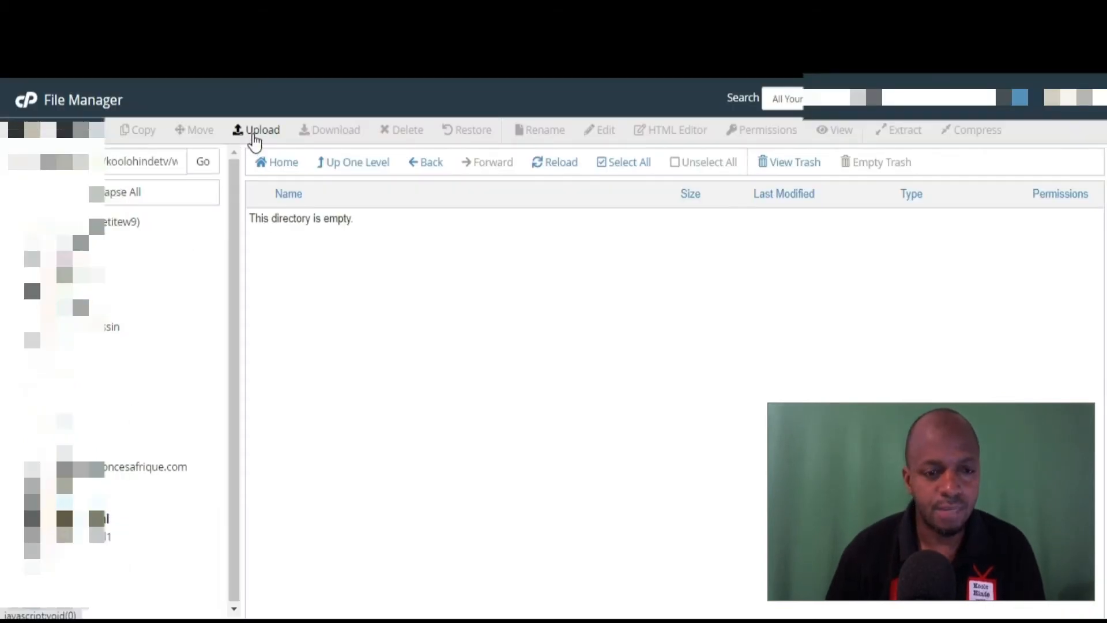
Upload functions.php from the local Newspapertheme > Newspaper-tf > Newspaper-child folder
{"action": "left_click", "coordinate": [260, 129]}
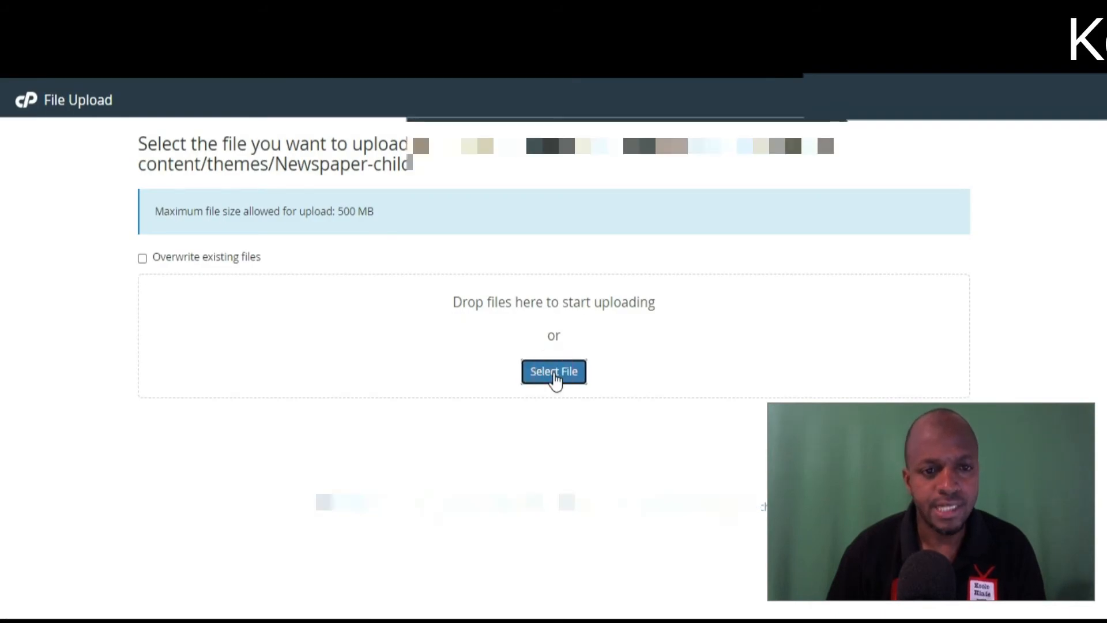
{"action": "left_click", "coordinate": [553, 371]}
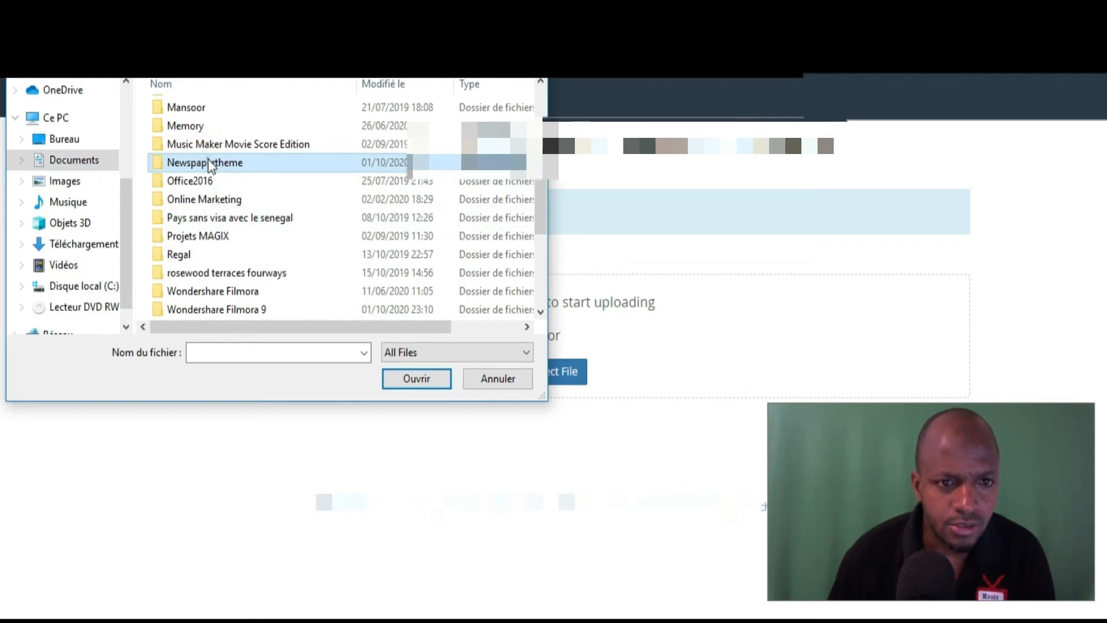
{"action": "double_click", "coordinate": [205, 162]}
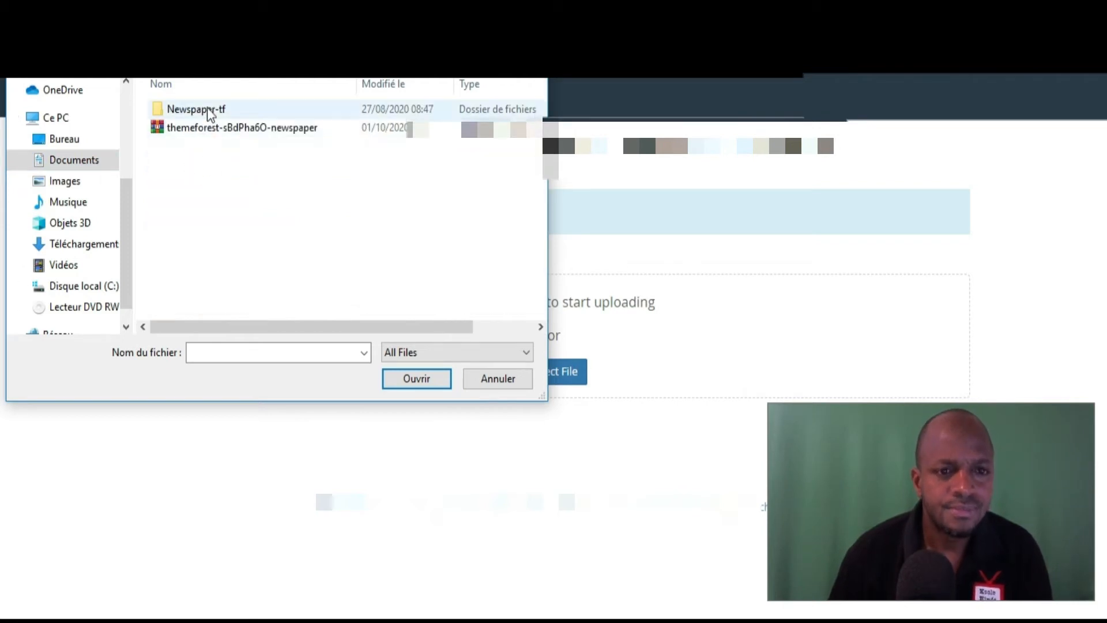
{"action": "double_click", "coordinate": [196, 108]}
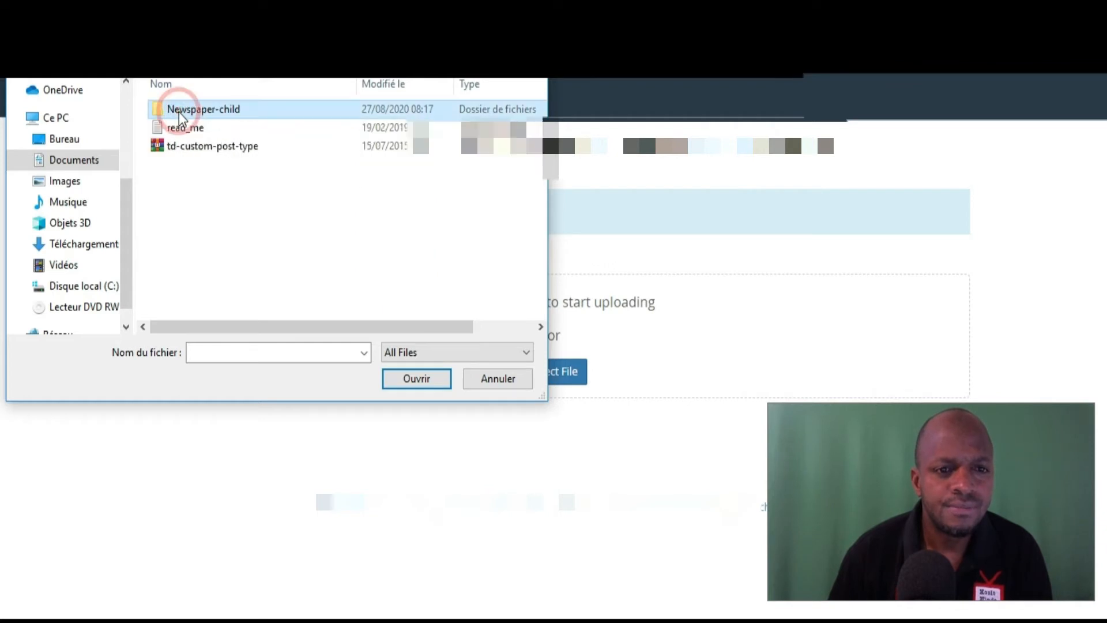
{"action": "double_click", "coordinate": [203, 108]}
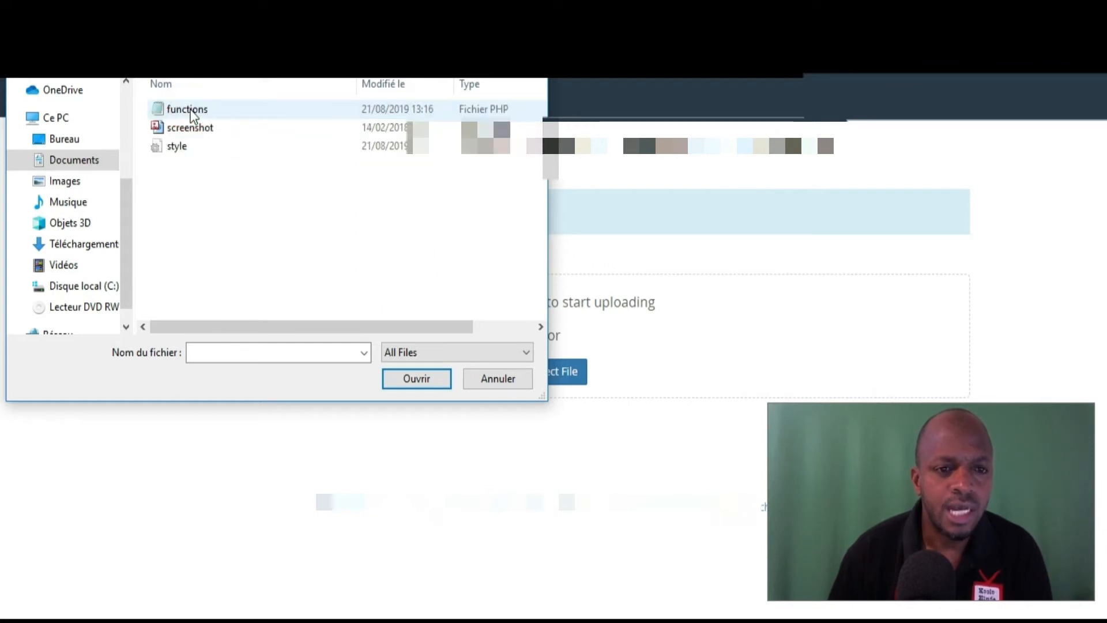
{"action": "mouse_move", "coordinate": [196, 113]}
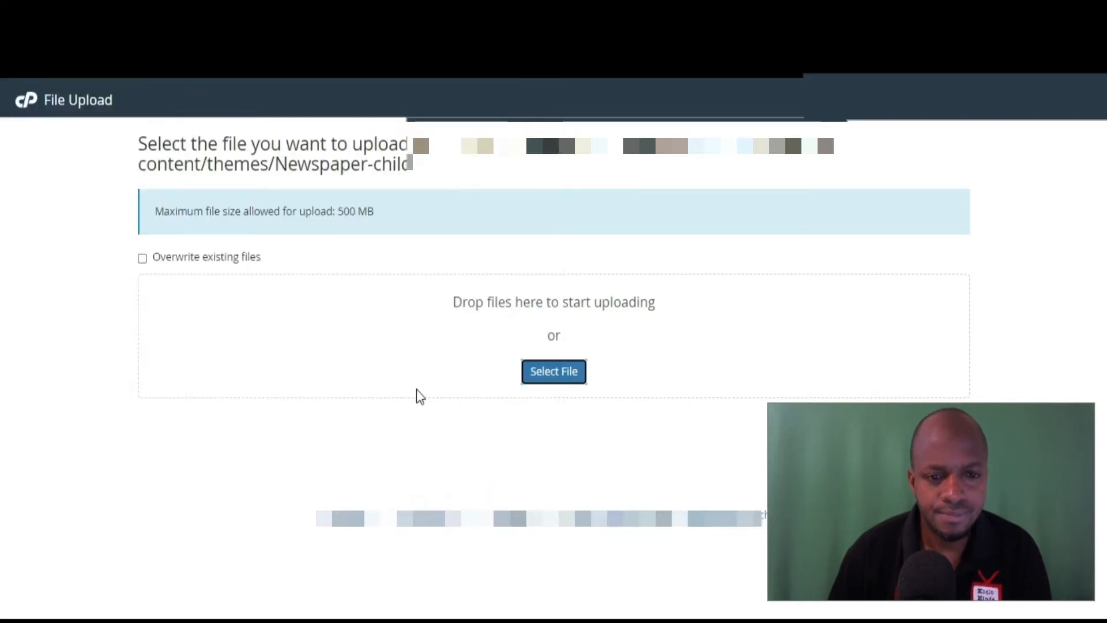
Select the style stylesheet as the next file to upload
{"action": "left_click", "coordinate": [553, 371]}
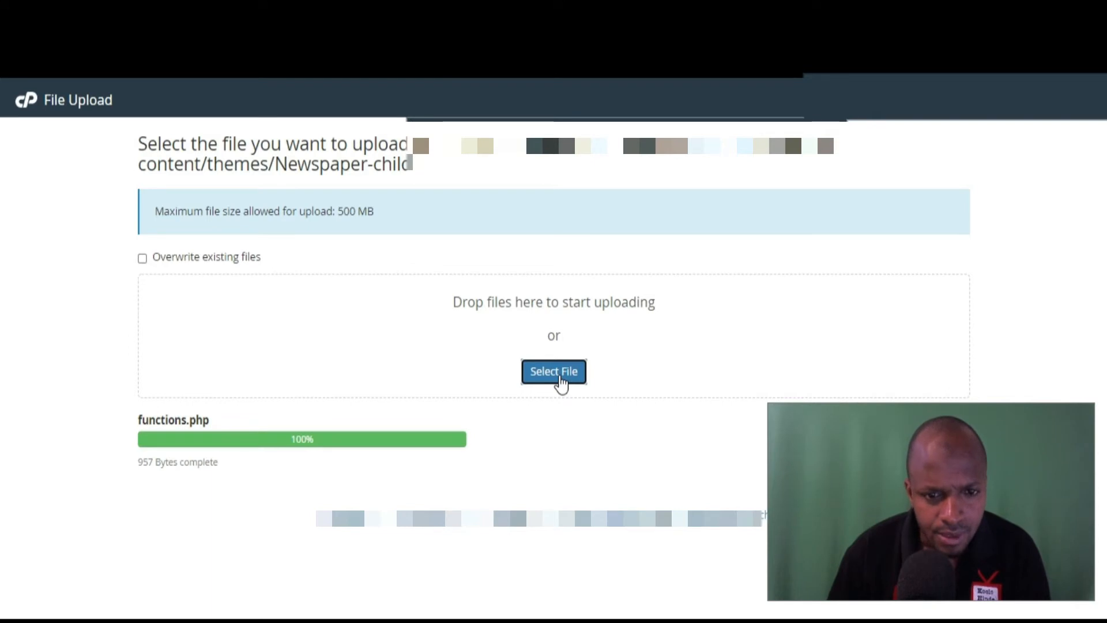
{"action": "left_click", "coordinate": [553, 371]}
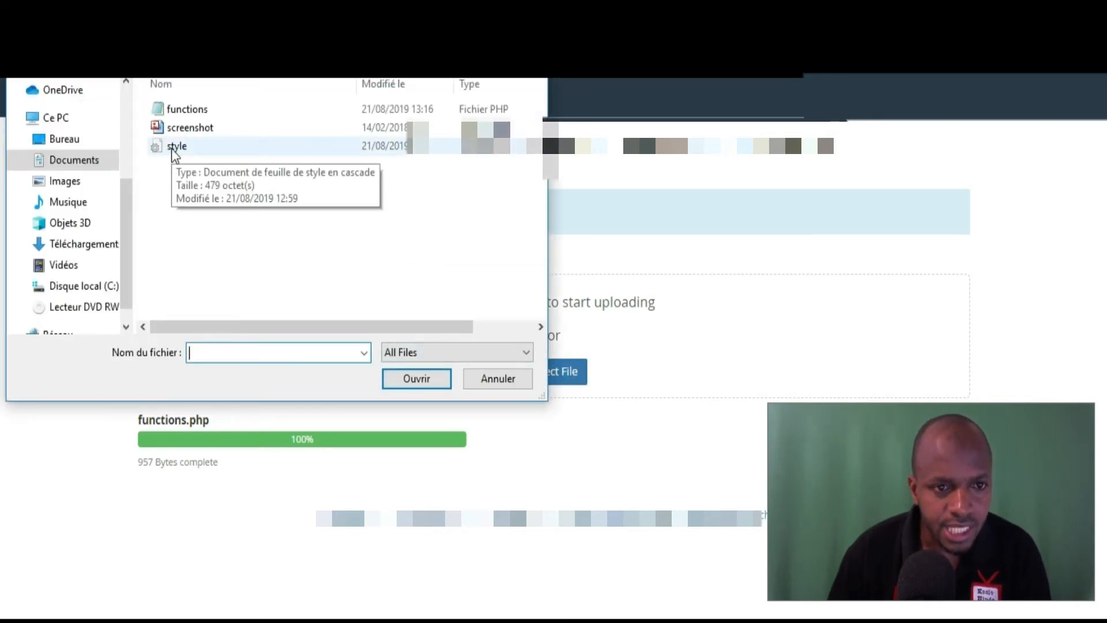
{"action": "left_click", "coordinate": [496, 378]}
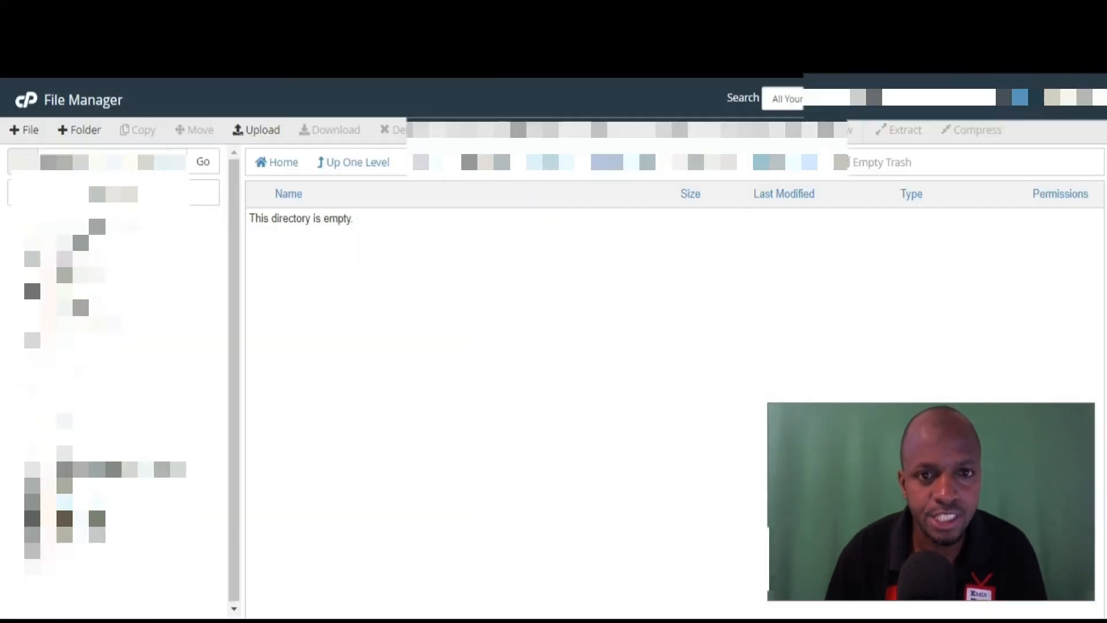
Return to the upload page and add another child theme file
{"action": "left_click", "coordinate": [256, 129]}
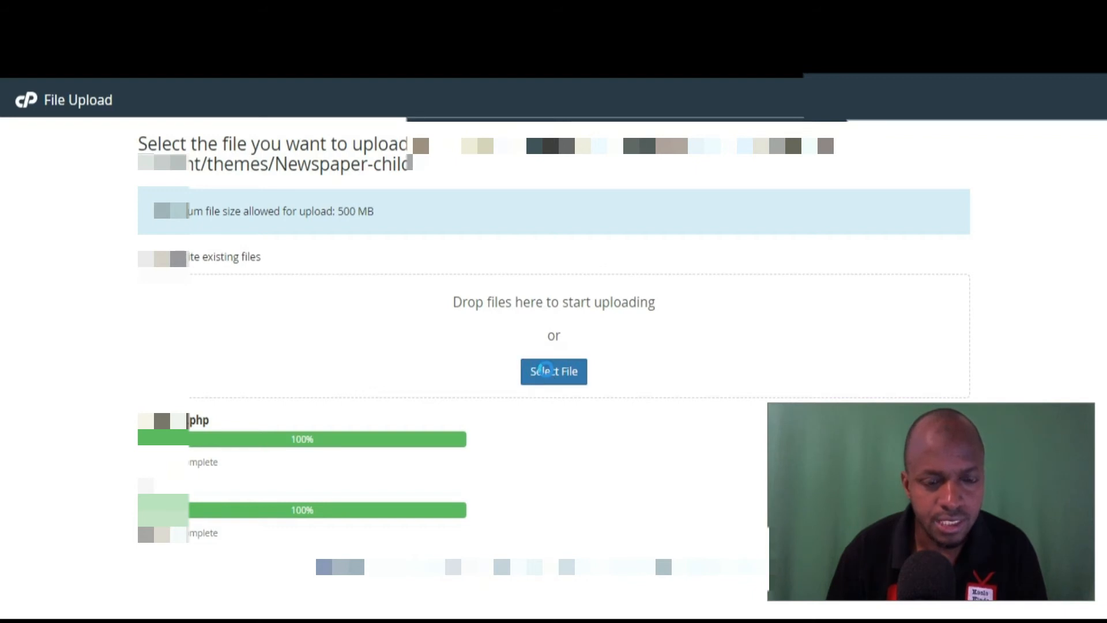
{"action": "left_click", "coordinate": [553, 371]}
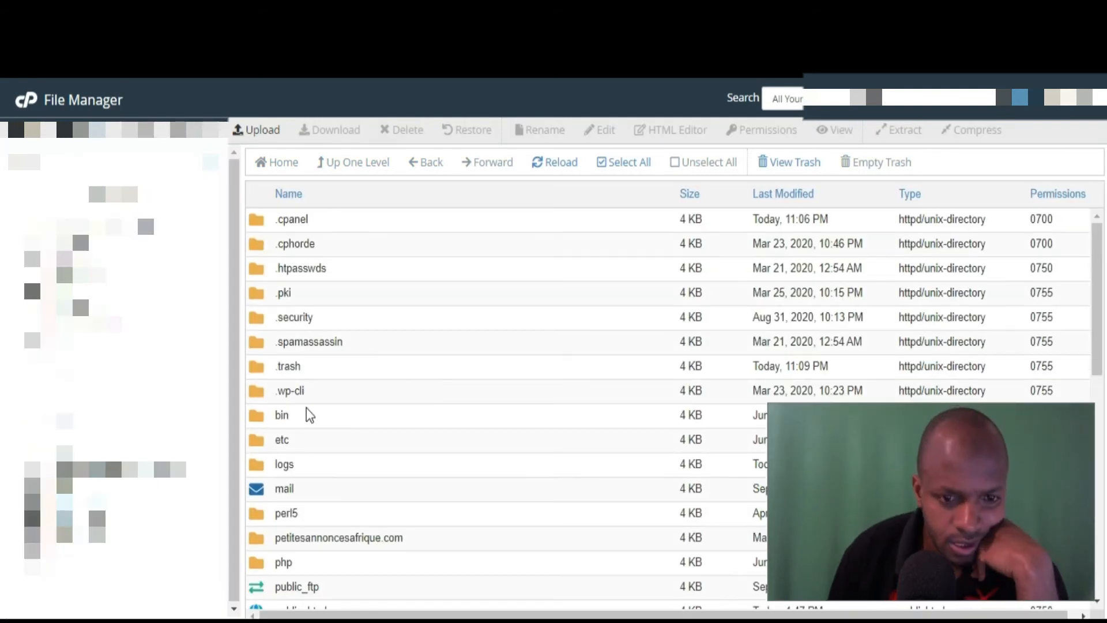
Reopen wp-content/themes to check the uploaded Newspaper-child files
{"action": "scroll", "scroll_direction": "down", "scroll_amount": 3}
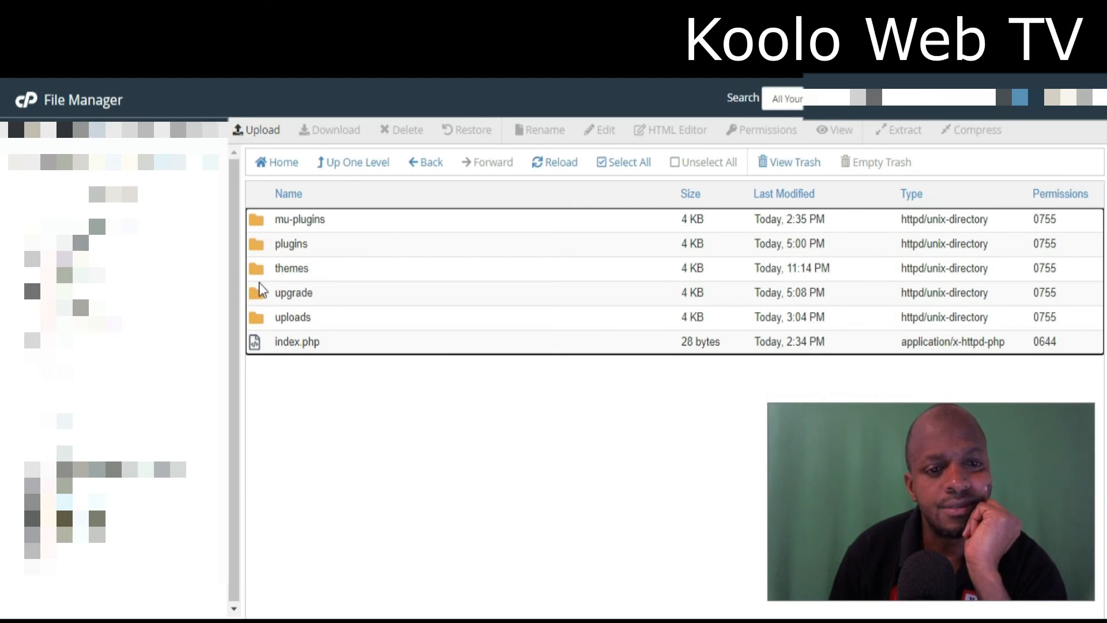
{"action": "double_click", "coordinate": [291, 267]}
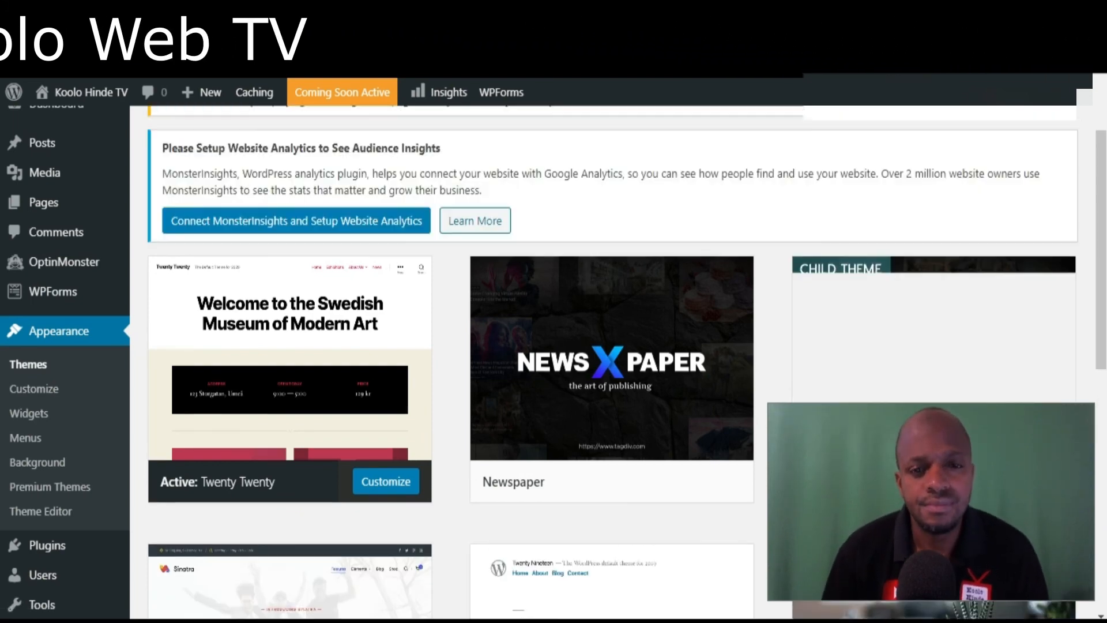
Scroll the Themes page to the Newspaper Child theme card beside Newspaper
{"action": "scroll", "scroll_direction": "down", "scroll_amount": 3}
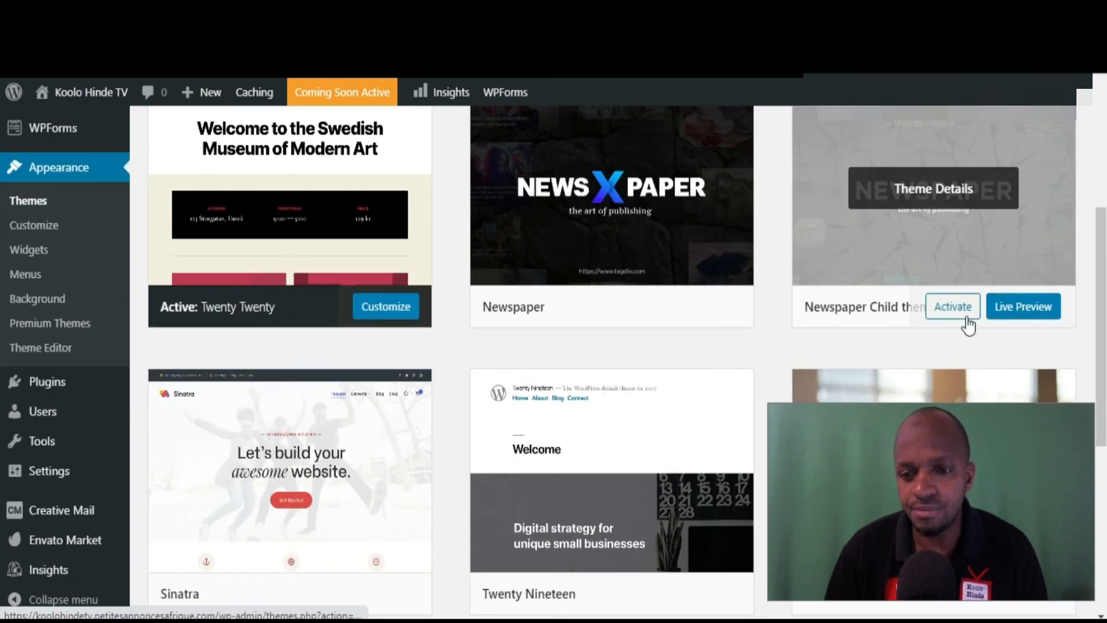
{"action": "mouse_move", "coordinate": [682, 364]}
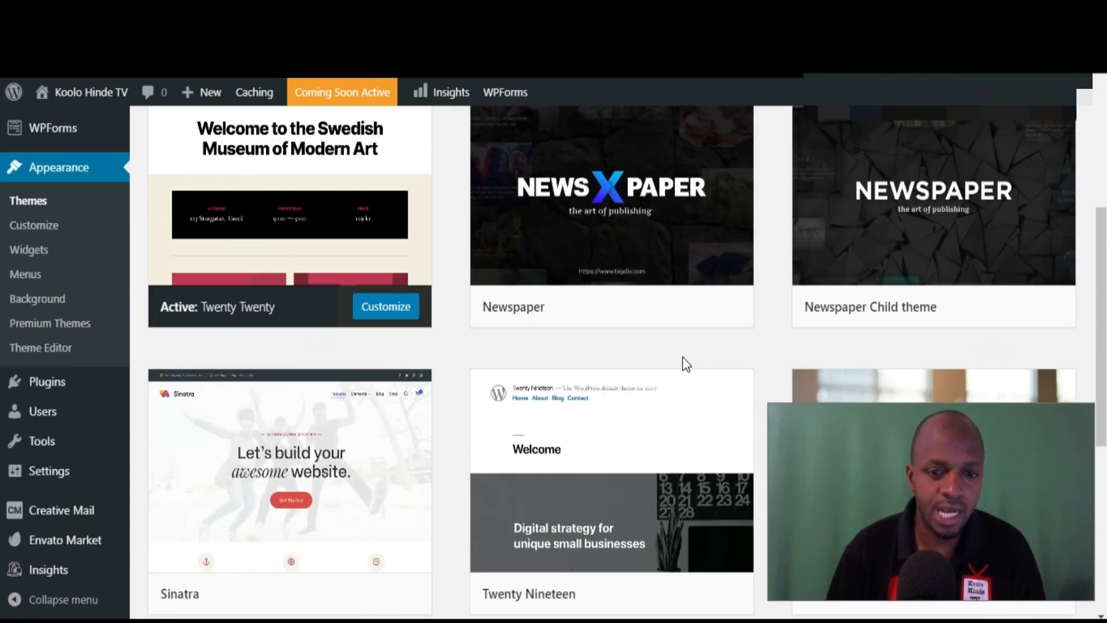